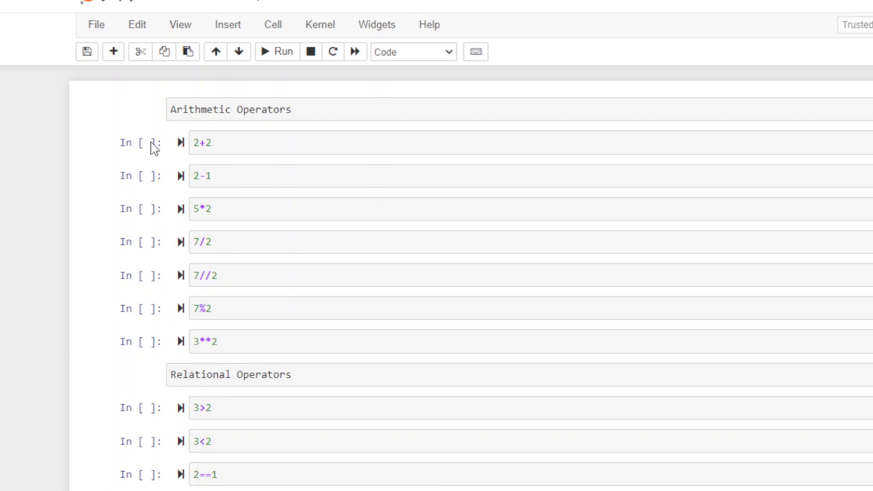
{"action": "mouse_move", "coordinate": [177, 158]}
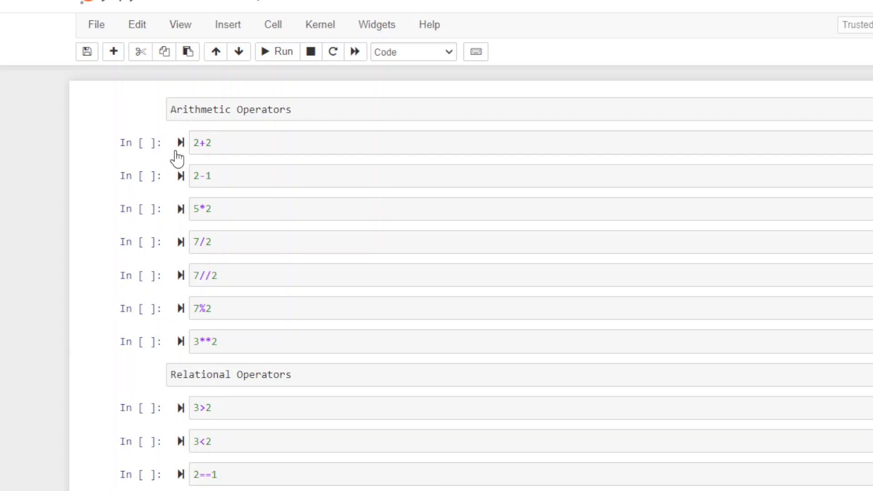
{"action": "mouse_move", "coordinate": [180, 143]}
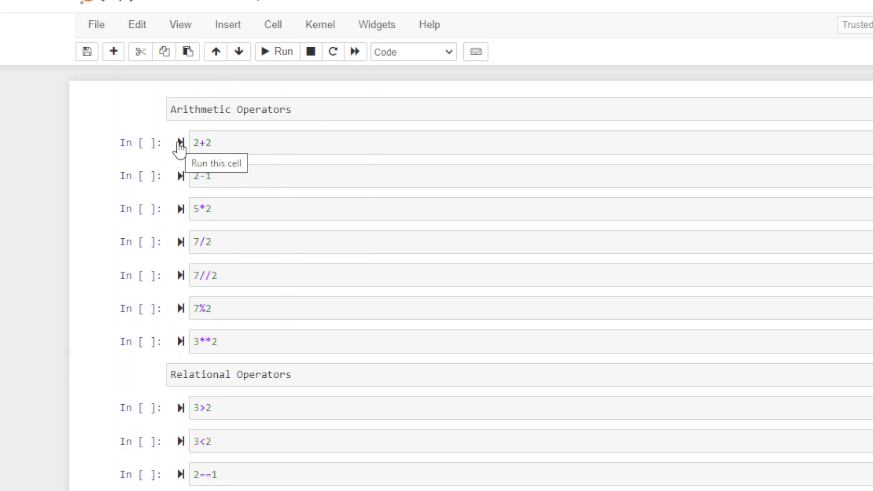
{"action": "mouse_move", "coordinate": [146, 152]}
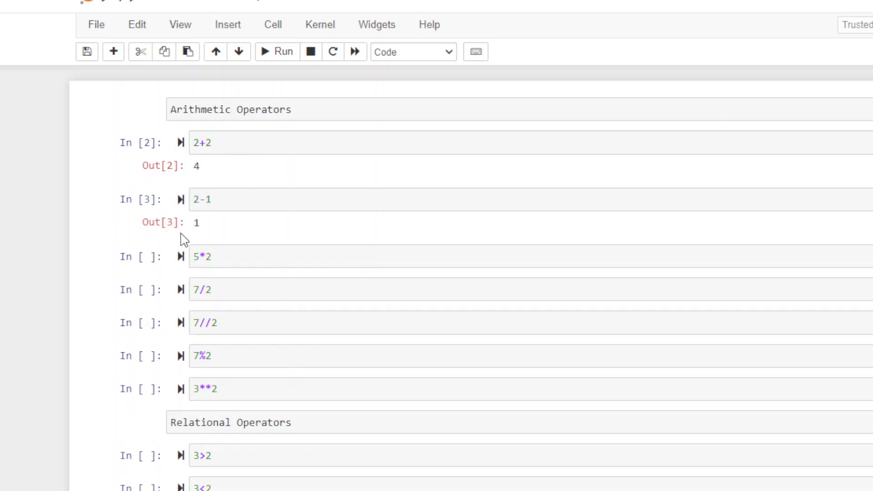
{"action": "mouse_move", "coordinate": [180, 256]}
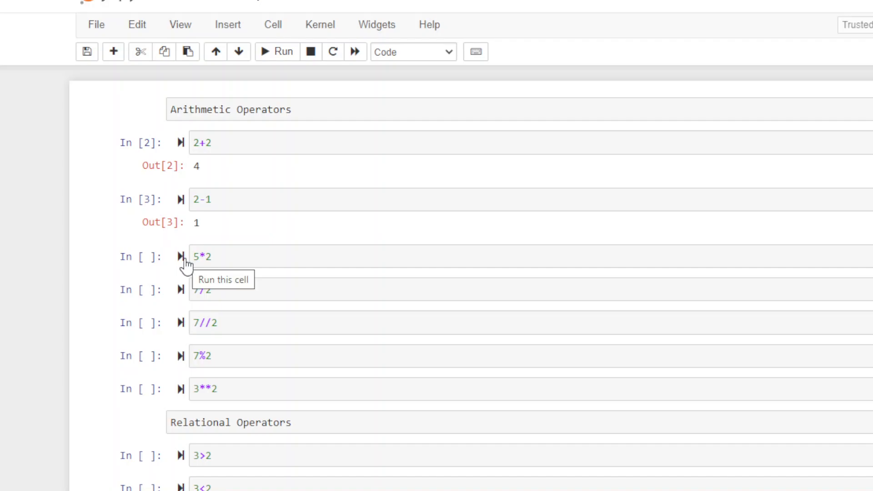
Step: Run the 5*2 multiplication cell so it outputs 10
{"action": "left_click", "coordinate": [180, 256]}
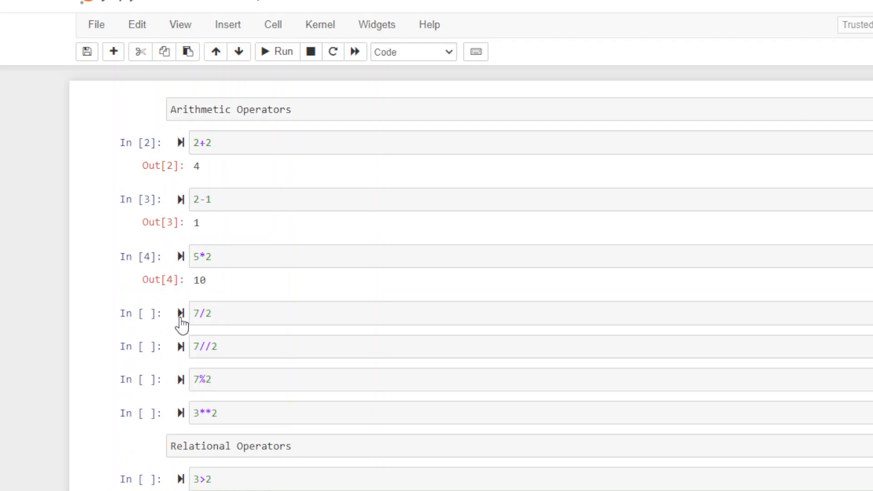
{"action": "mouse_move", "coordinate": [179, 323]}
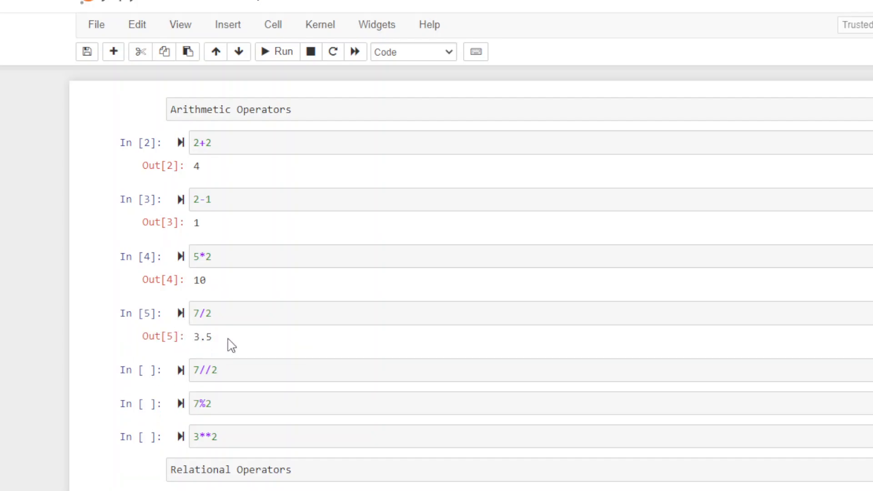
{"action": "mouse_move", "coordinate": [184, 370]}
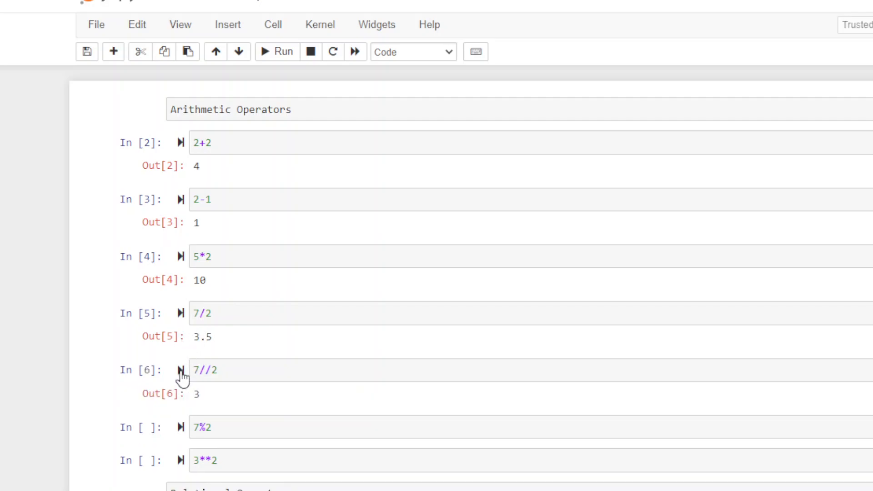
{"action": "mouse_move", "coordinate": [220, 352]}
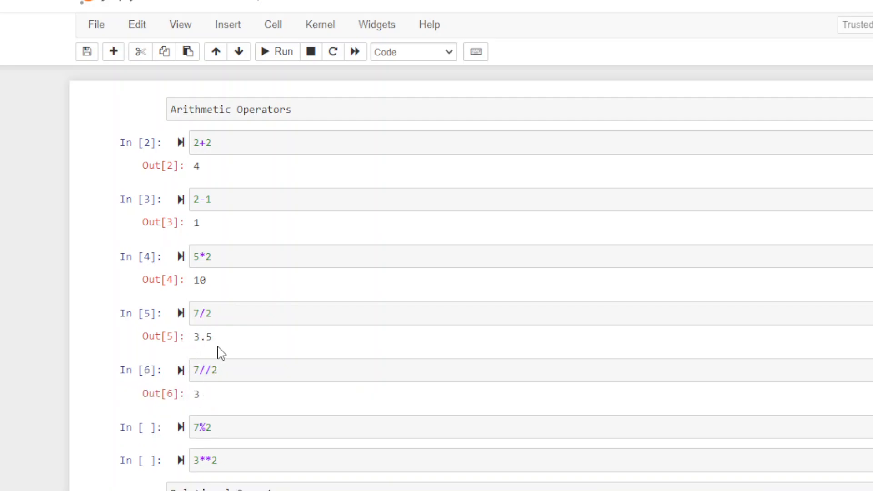
{"action": "mouse_move", "coordinate": [211, 417]}
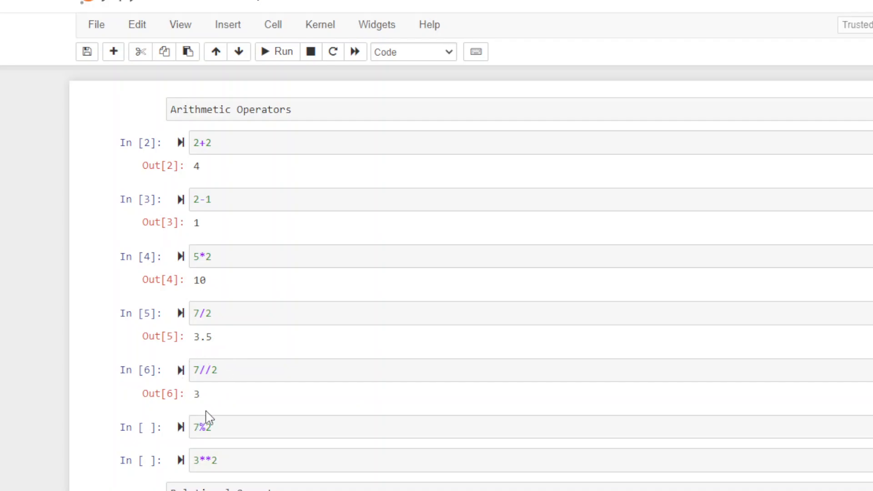
Step: Type a temporary '2x3 = 6' note near the 7%2 cell, keeping its code unchanged
{"action": "scroll", "scroll_direction": "down", "scroll_amount": 3}
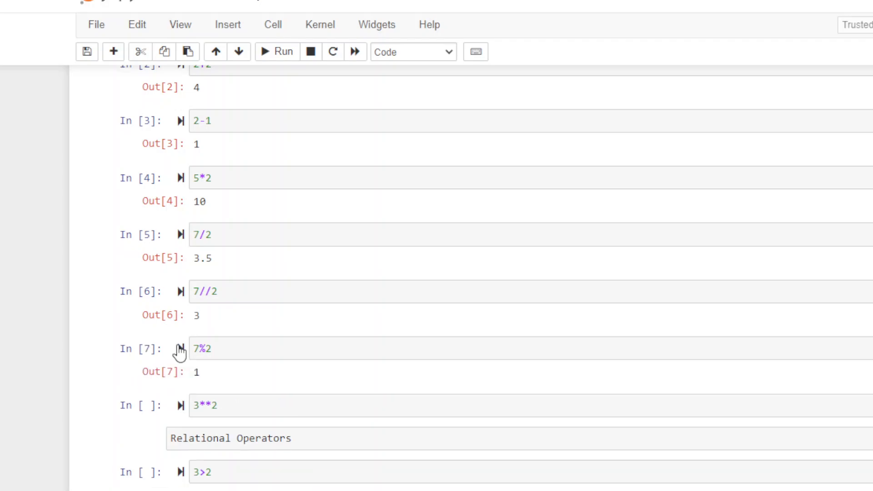
{"action": "mouse_move", "coordinate": [213, 360]}
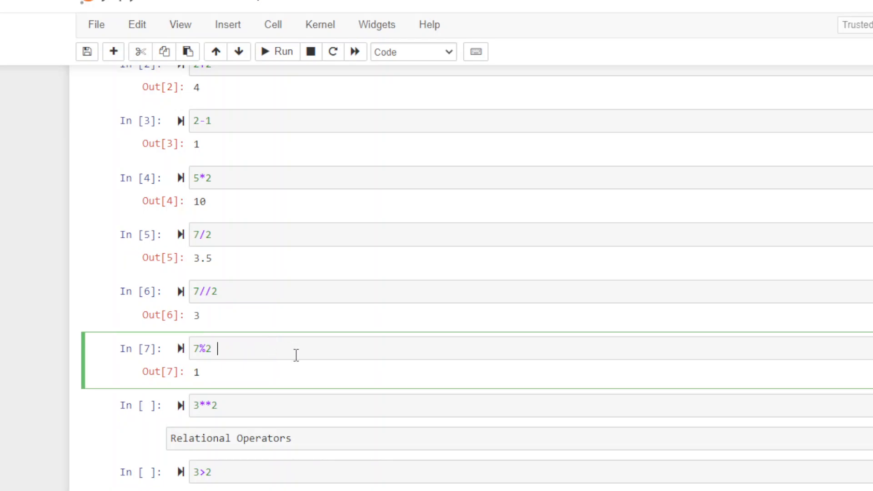
{"action": "type", "text": "2x3 ="}
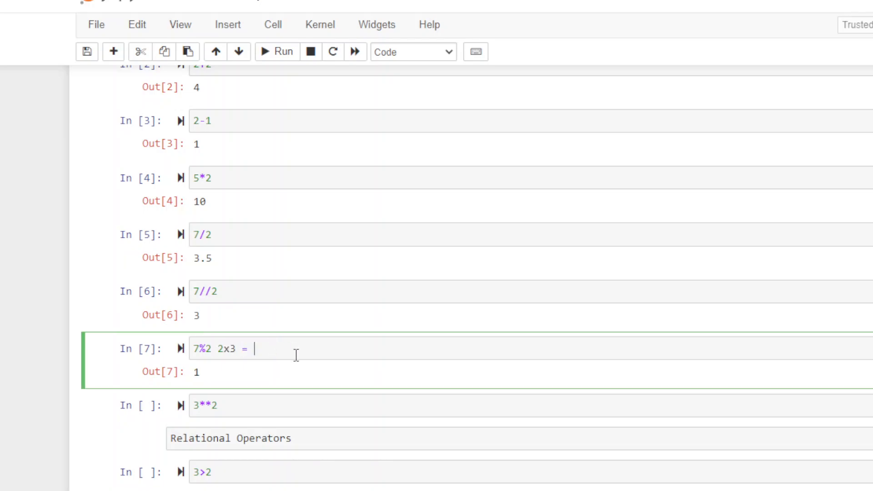
{"action": "type", "text": "6 7"}
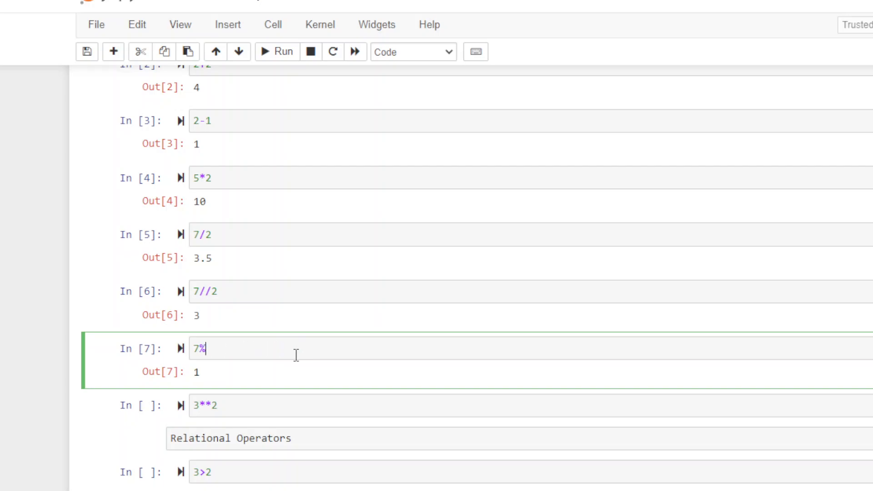
{"action": "type", "text": "2"}
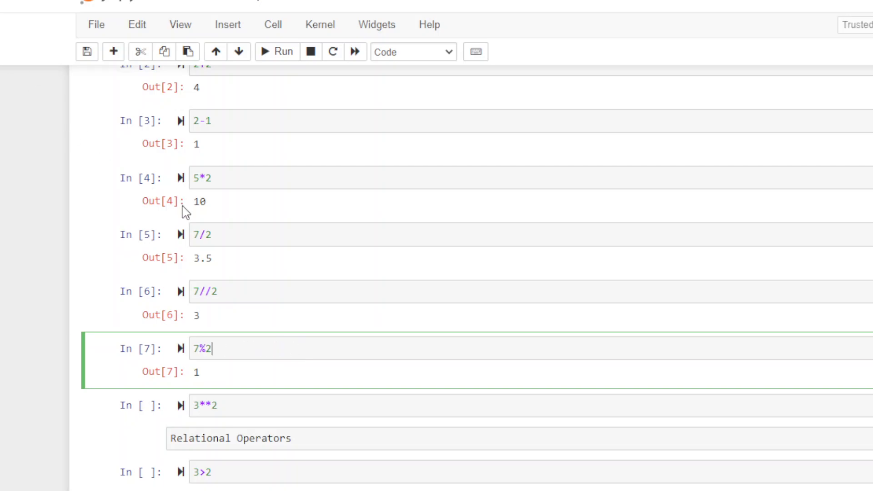
{"action": "mouse_move", "coordinate": [238, 374]}
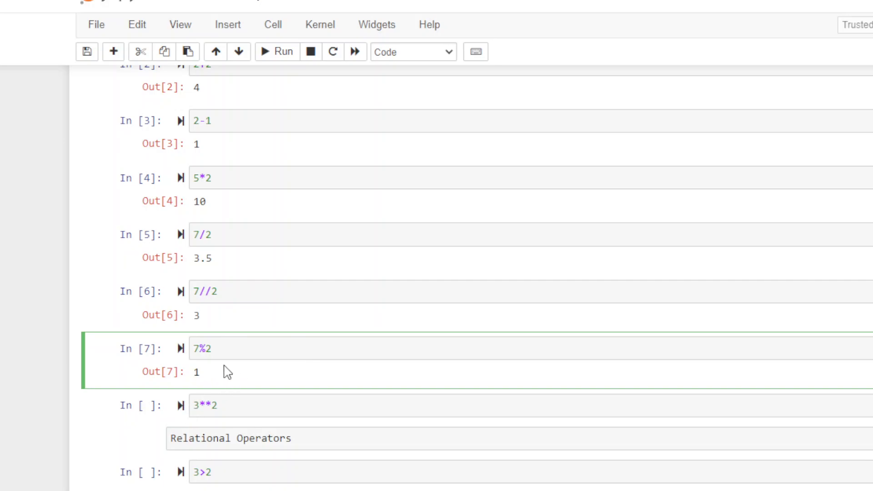
{"action": "mouse_move", "coordinate": [248, 336]}
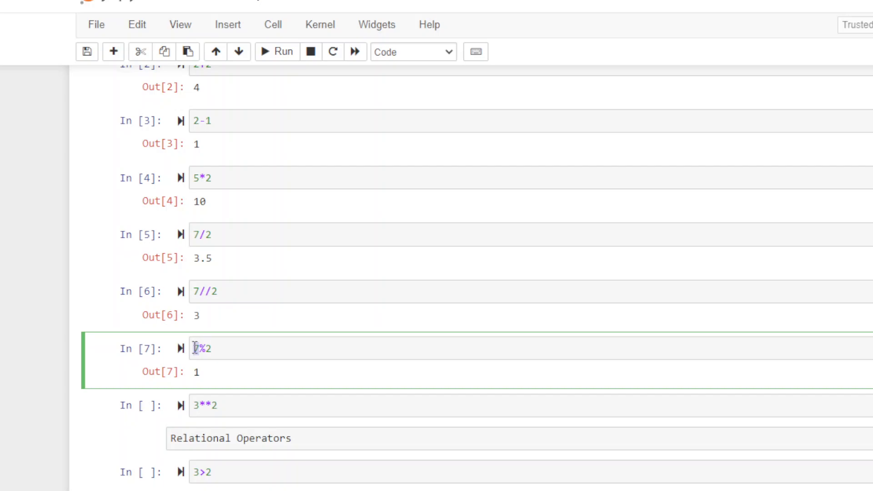
Step: Change the modulo cell to 16%2, then restore 7%2 and rerun it
{"action": "type", "text": "16"}
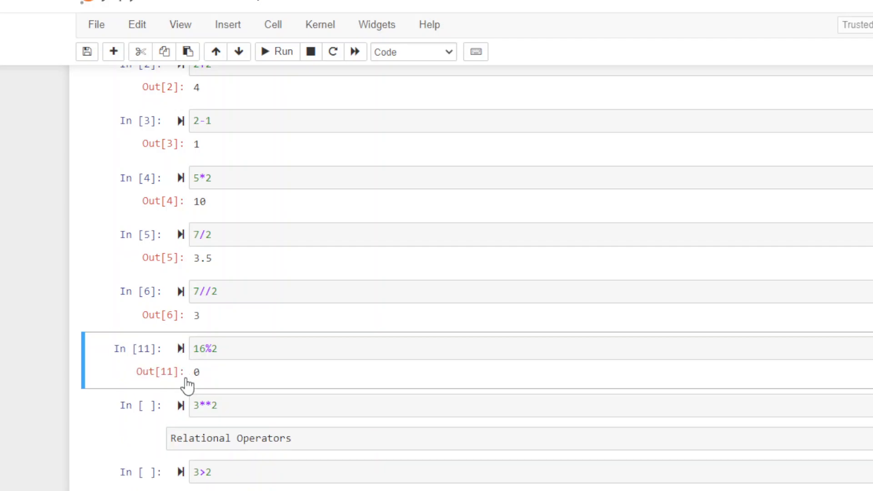
{"action": "left_click", "coordinate": [198, 348]}
{"action": "type", "text": "7"}
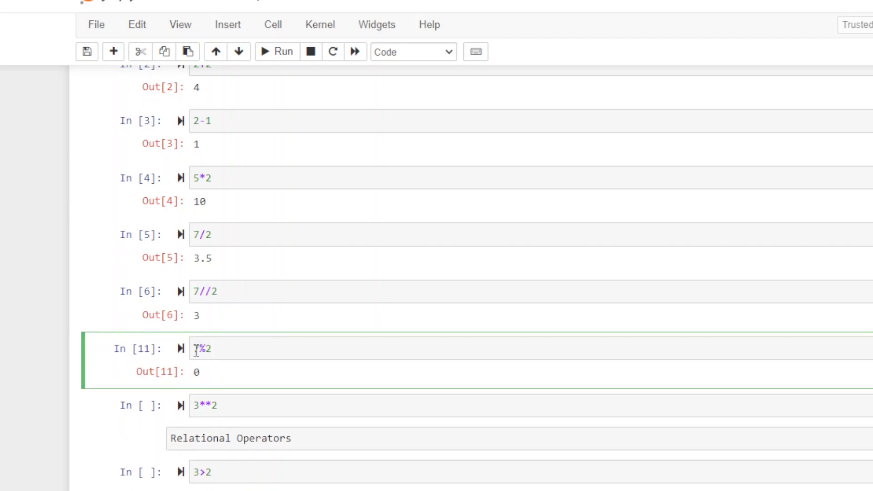
{"action": "left_click", "coordinate": [277, 51]}
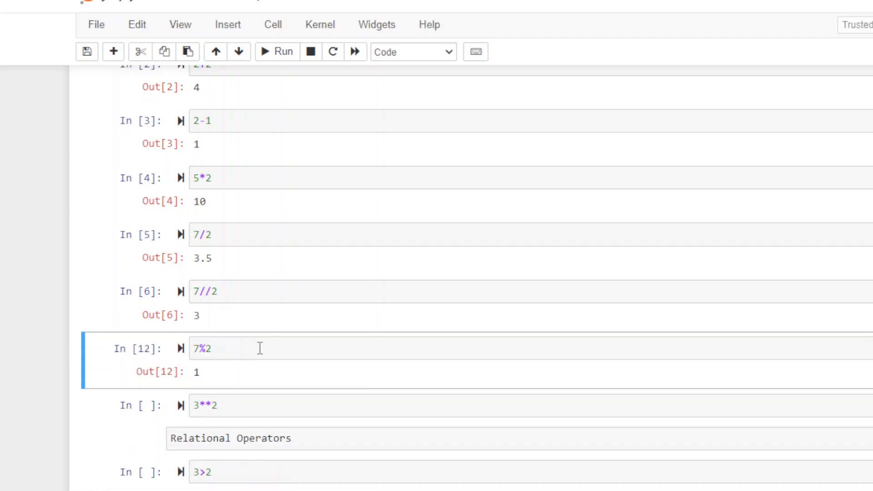
{"action": "mouse_move", "coordinate": [216, 378]}
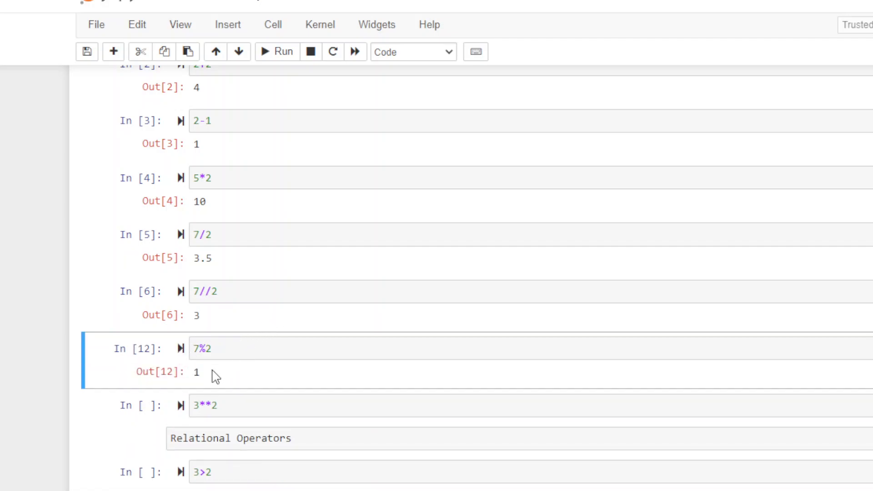
{"action": "mouse_move", "coordinate": [164, 417]}
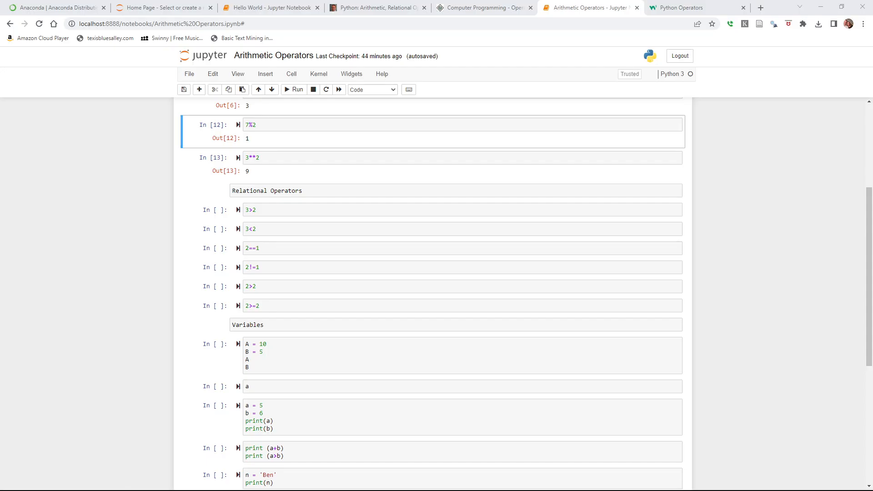
{"action": "mouse_move", "coordinate": [238, 213]}
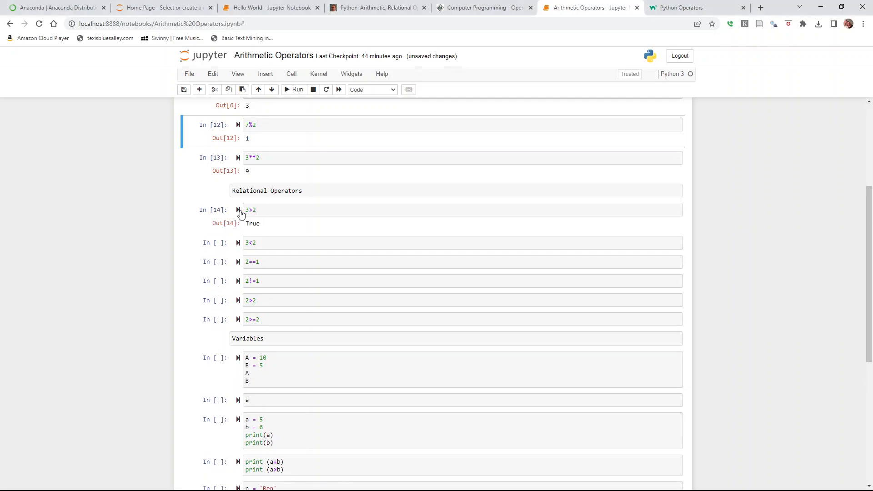
Step: Run 3>2 for True and append 'Boolean' to the Relational Operators heading
{"action": "left_click", "coordinate": [297, 89]}
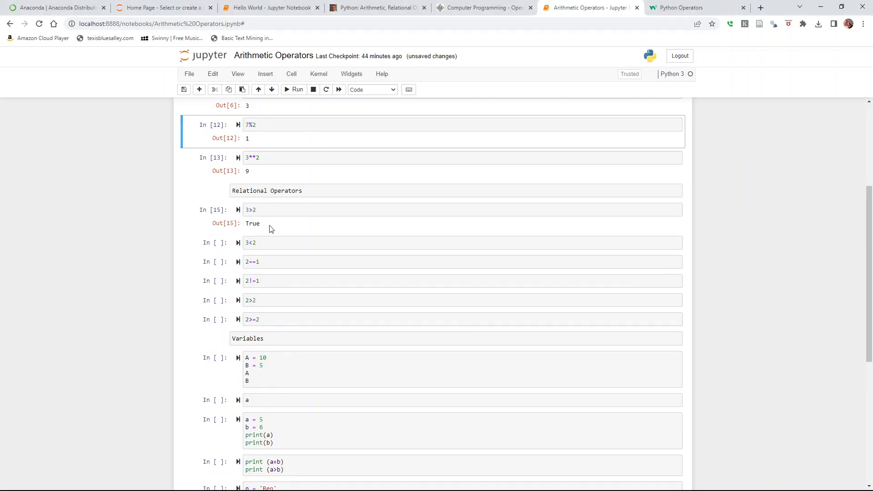
{"action": "mouse_move", "coordinate": [281, 193]}
{"action": "type", "text": " B"}
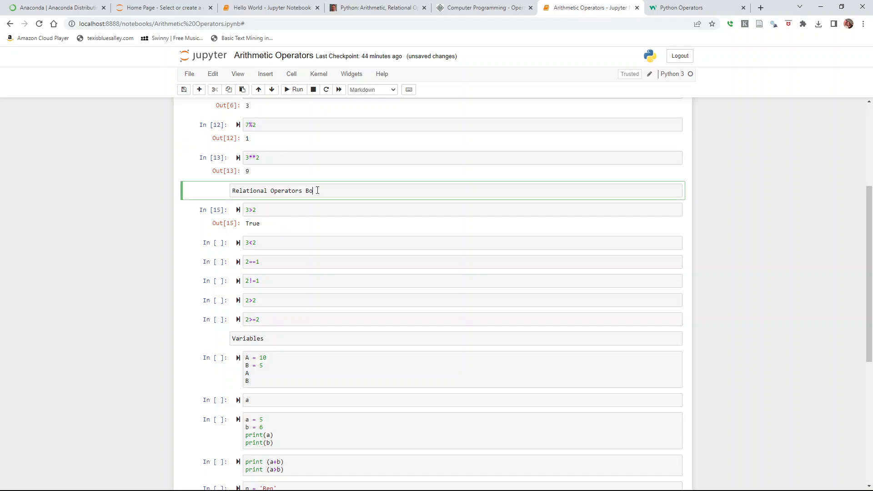
{"action": "type", "text": "olean"}
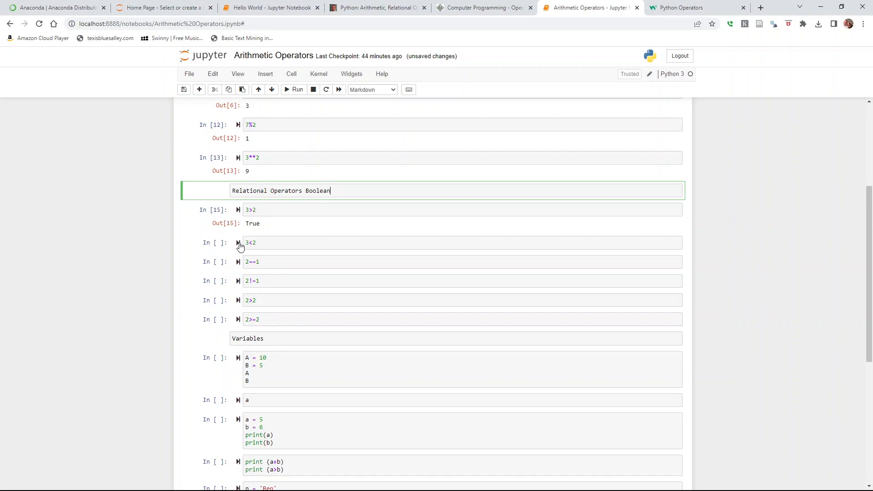
Step: Run the 3<2, 2>2 and 2>=2 comparison cells, giving False, False and True
{"action": "left_click", "coordinate": [297, 89]}
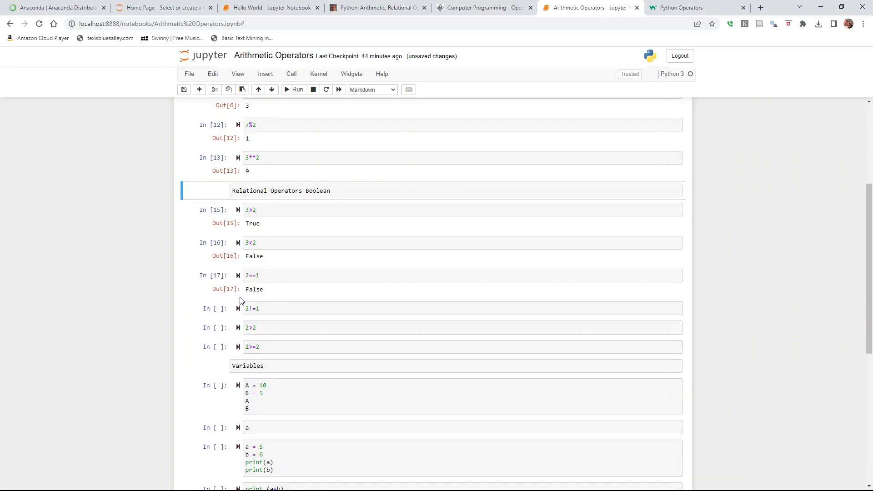
{"action": "scroll", "scroll_direction": "down", "scroll_amount": 3}
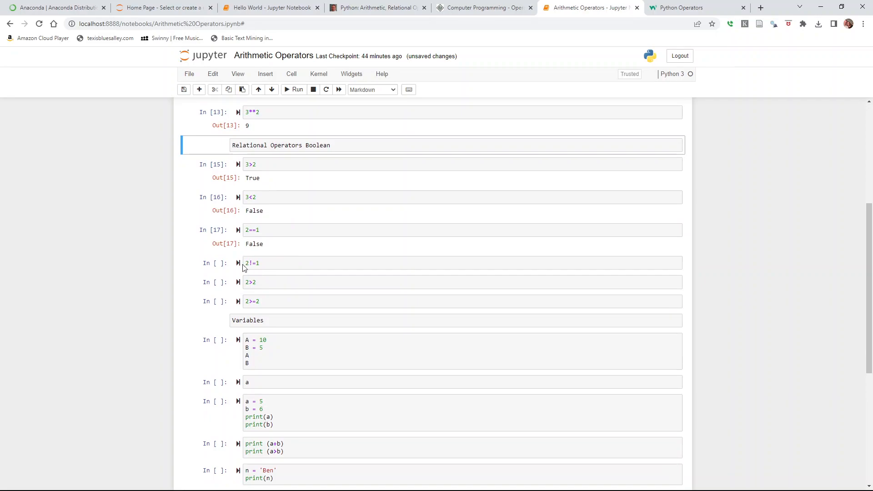
{"action": "mouse_move", "coordinate": [237, 263]}
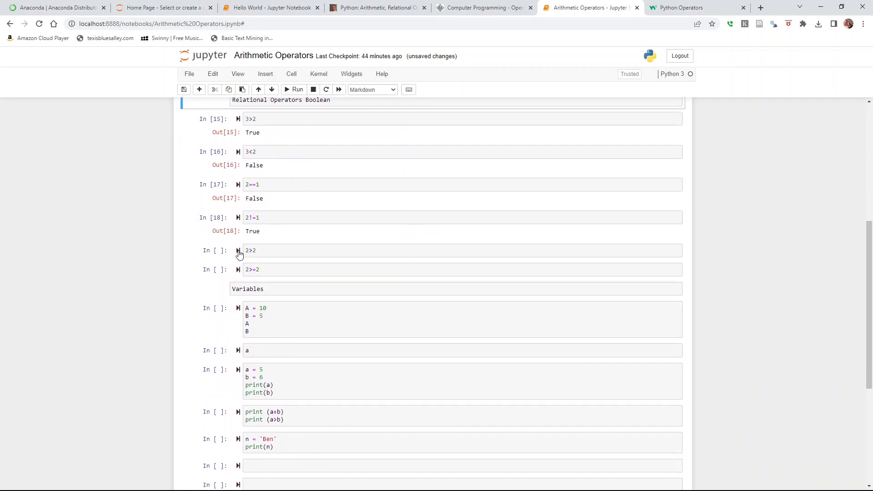
{"action": "left_click", "coordinate": [297, 89]}
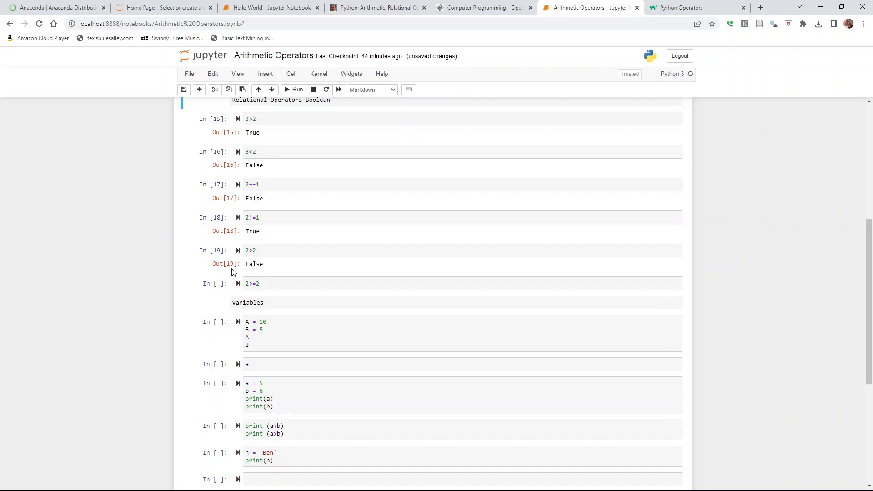
{"action": "left_click", "coordinate": [297, 89]}
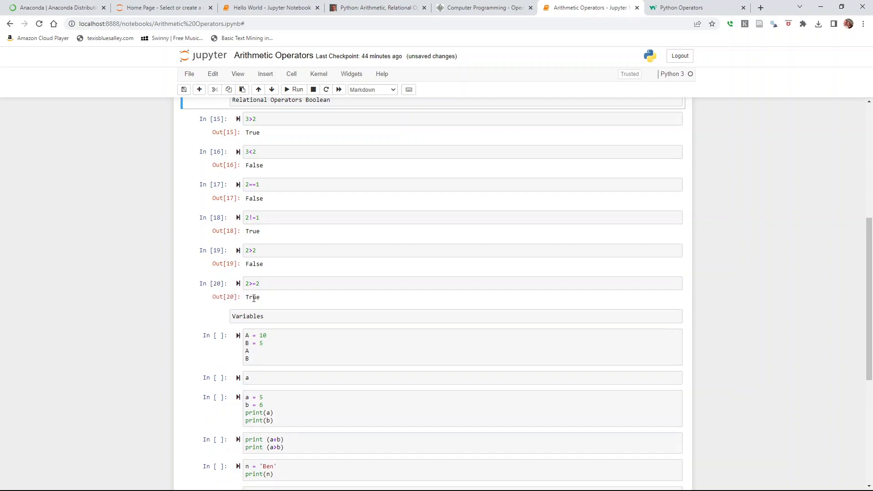
{"action": "mouse_move", "coordinate": [606, 398]}
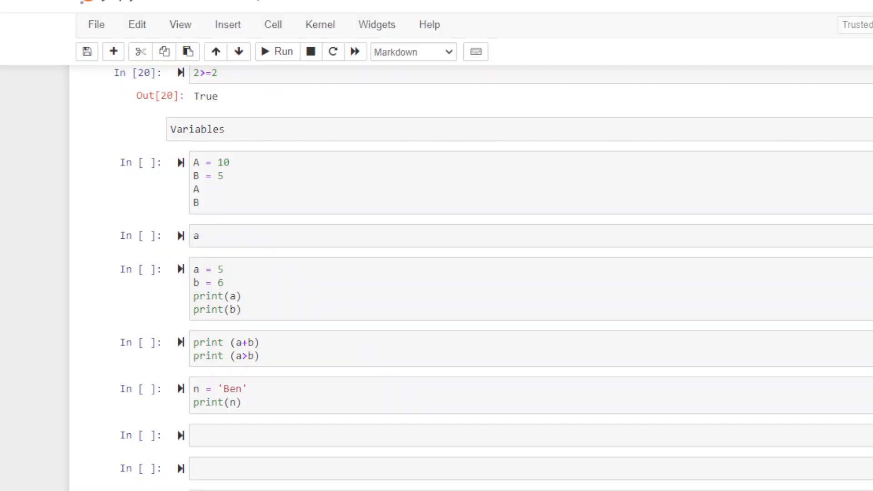
{"action": "mouse_move", "coordinate": [218, 194]}
{"action": "type", "text": "A"}
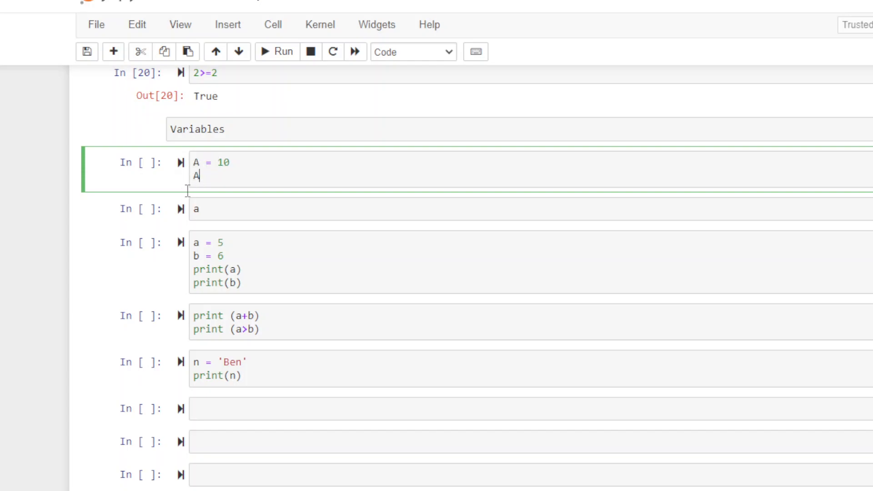
Step: Run the trimmed A = 10 cell and the lowercase a cell, which raises NameError
{"action": "left_click", "coordinate": [277, 52]}
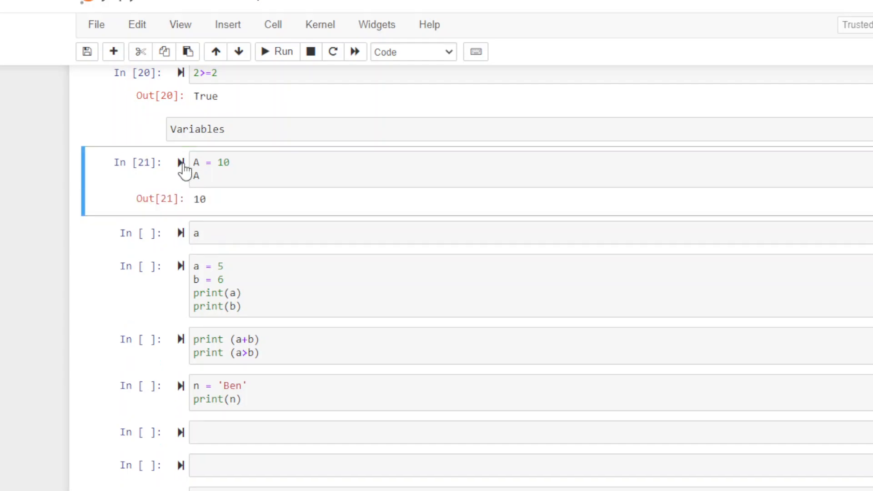
{"action": "mouse_move", "coordinate": [201, 184]}
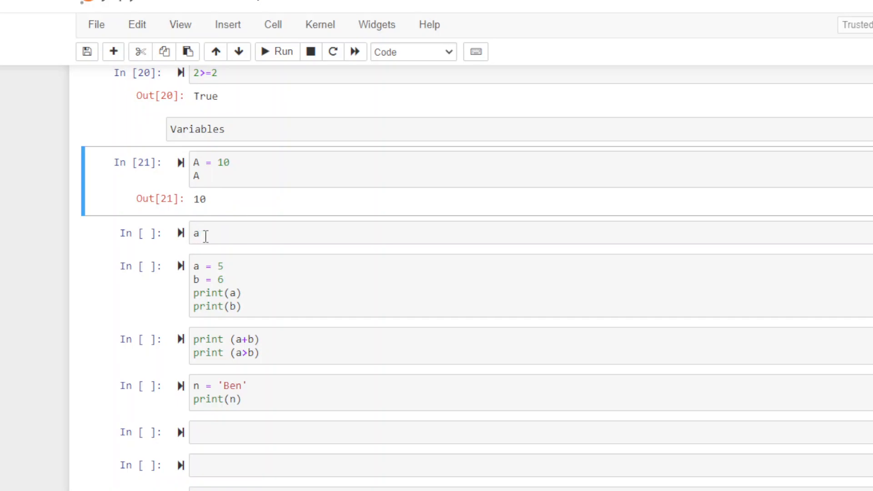
{"action": "mouse_move", "coordinate": [179, 233]}
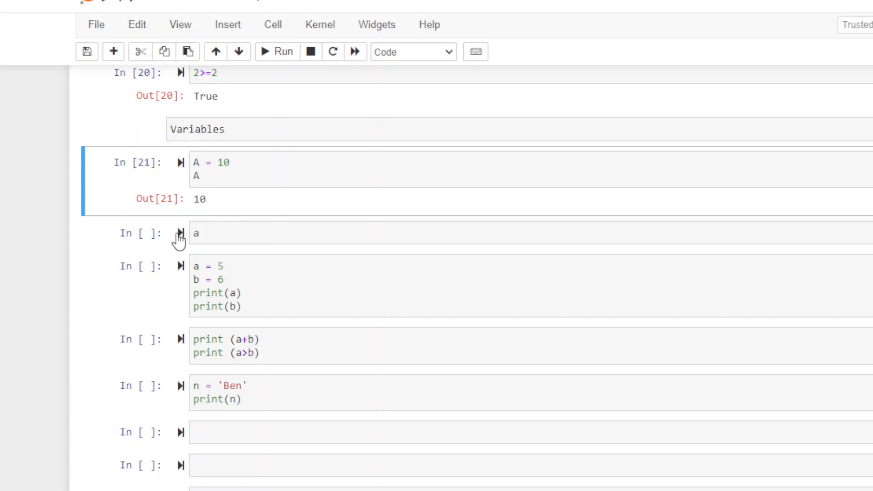
{"action": "left_click", "coordinate": [180, 233]}
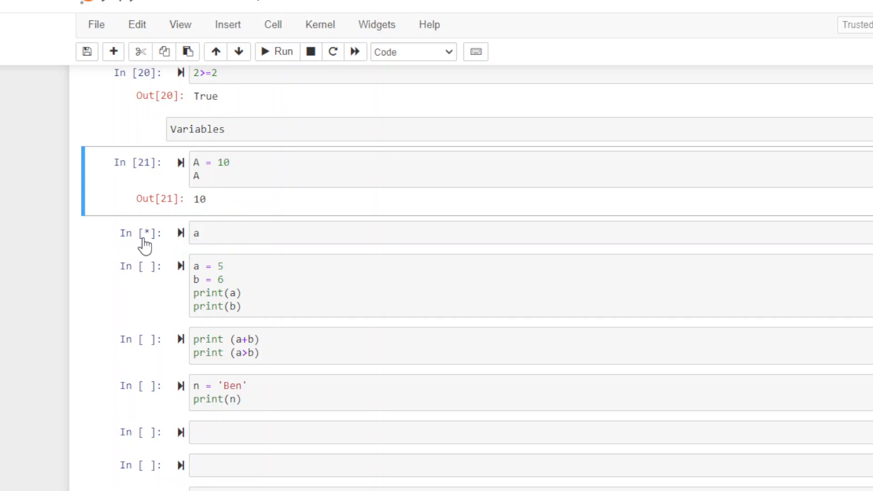
{"action": "mouse_move", "coordinate": [223, 266]}
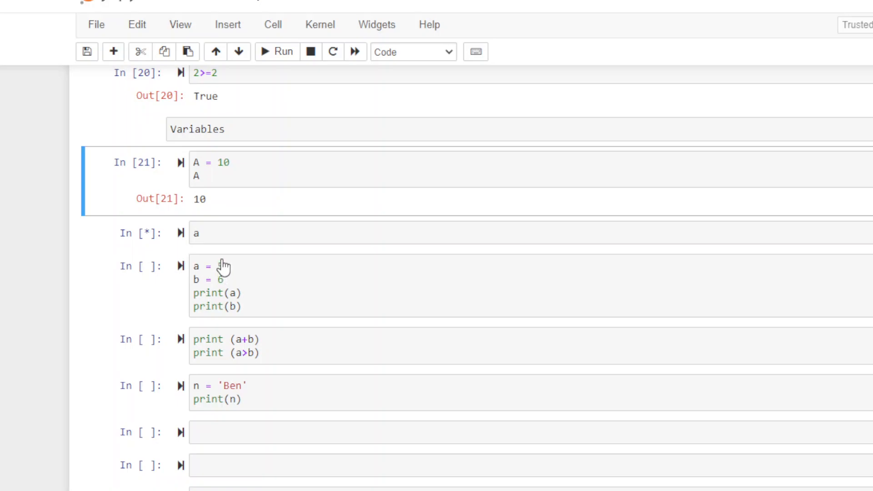
{"action": "left_click", "coordinate": [276, 52]}
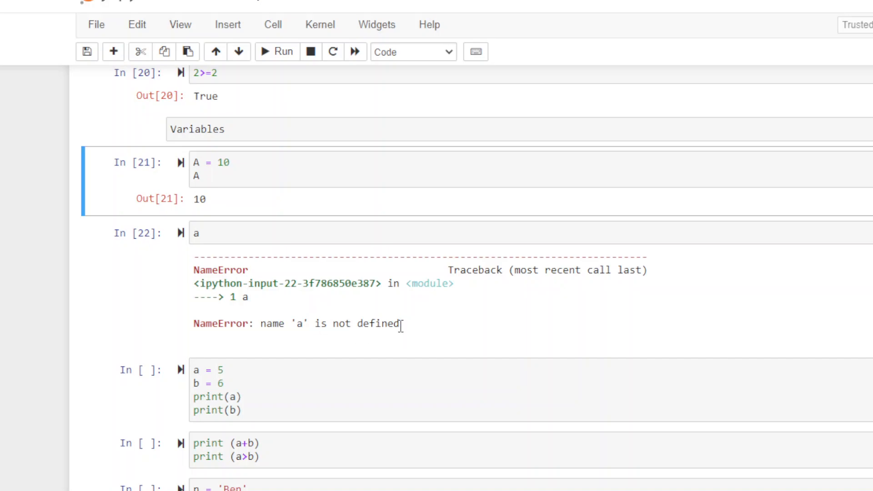
{"action": "mouse_move", "coordinate": [231, 187]}
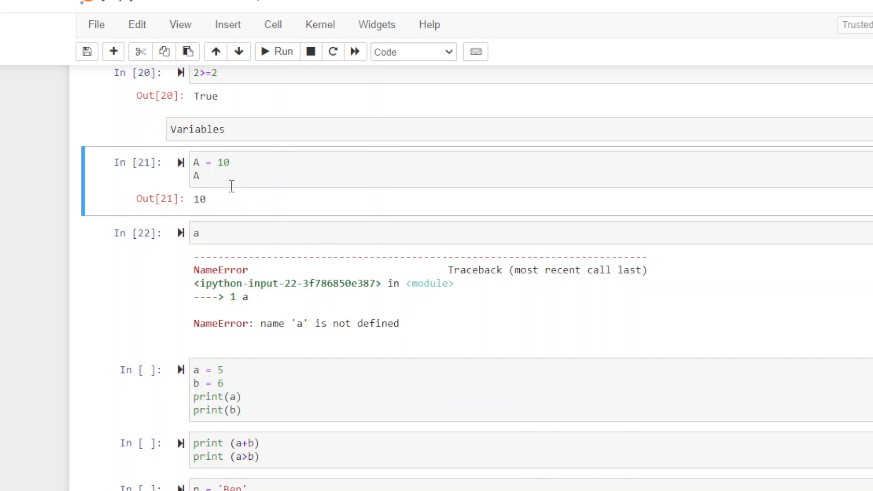
Step: Add 'B= 5' and 'B' lines to the Variables cell and rerun it, outputting 5
{"action": "left_click", "coordinate": [201, 176]}
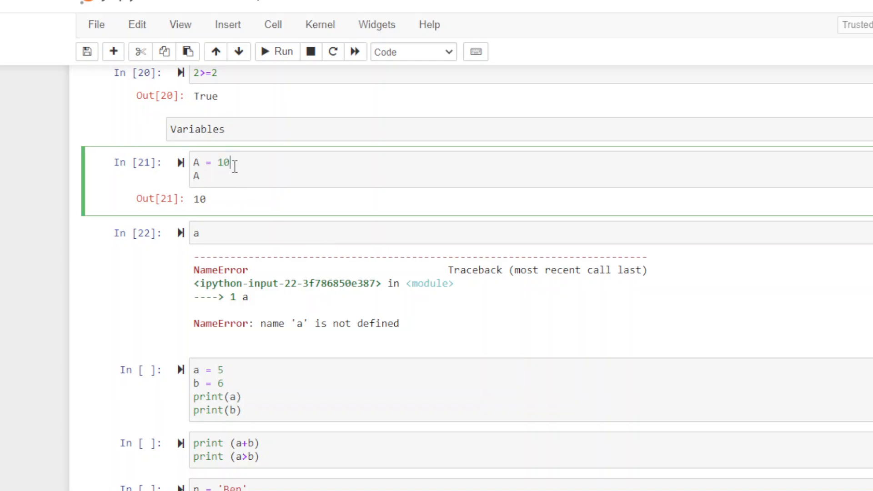
{"action": "type", "text": "B="}
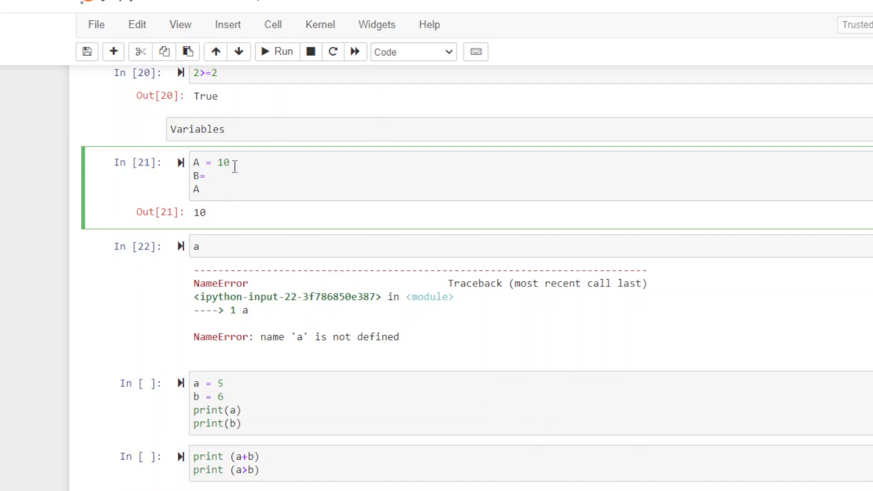
{"action": "type", "text": "5"}
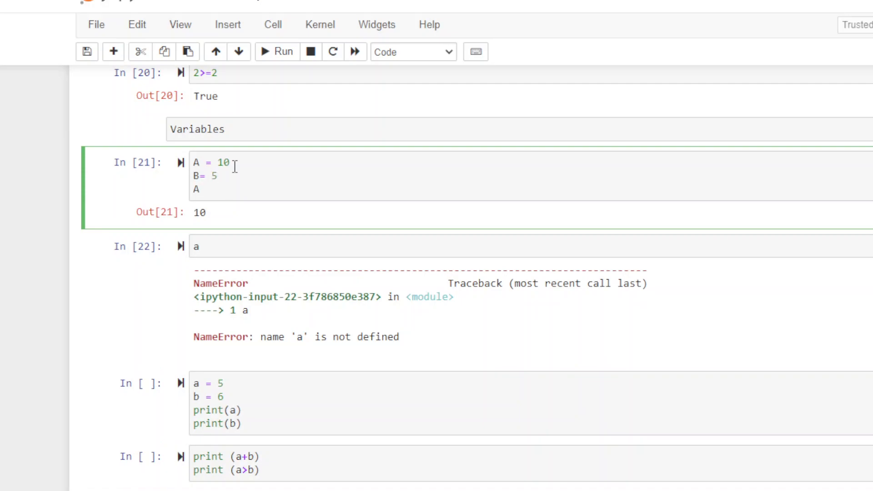
{"action": "type", "text": "B"}
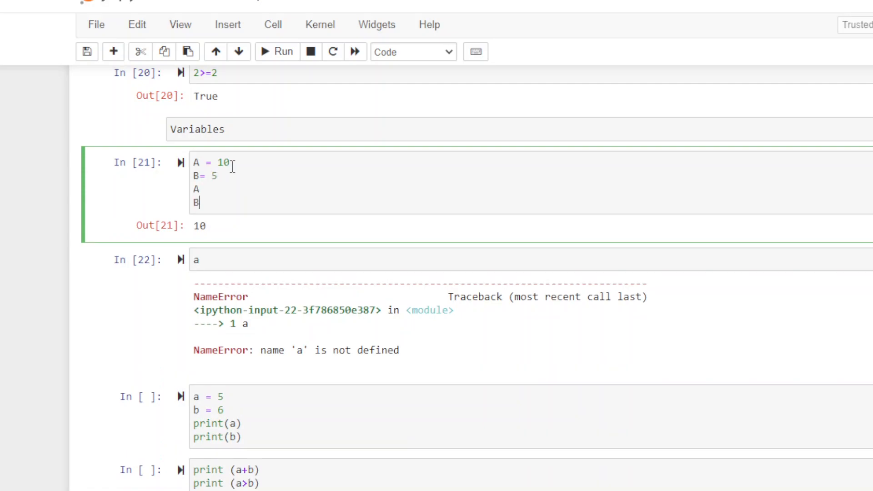
{"action": "left_click", "coordinate": [283, 51]}
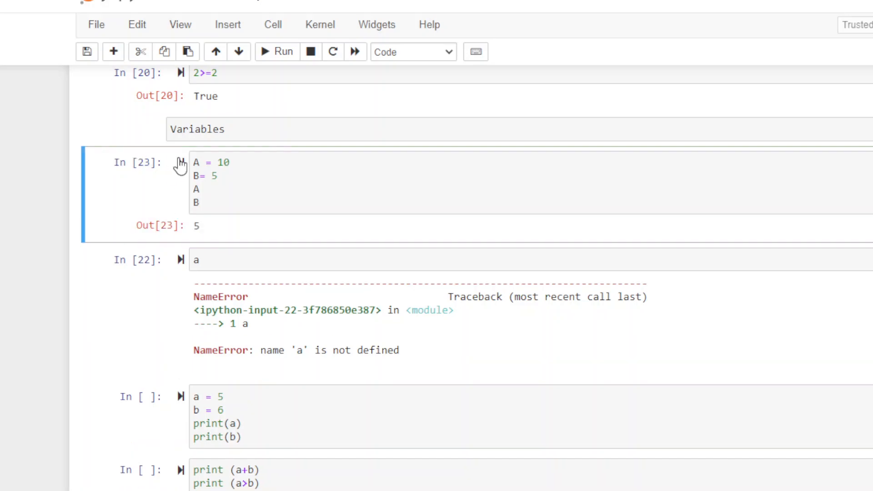
{"action": "mouse_move", "coordinate": [192, 209]}
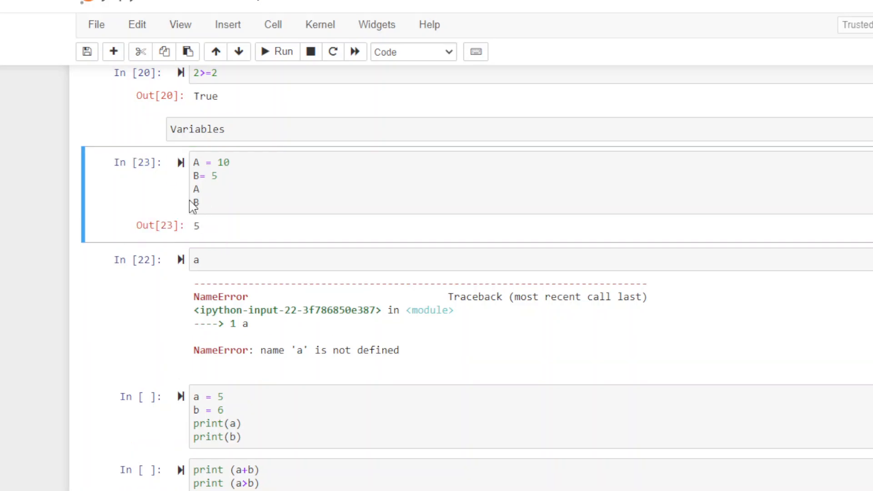
{"action": "left_click", "coordinate": [195, 201]}
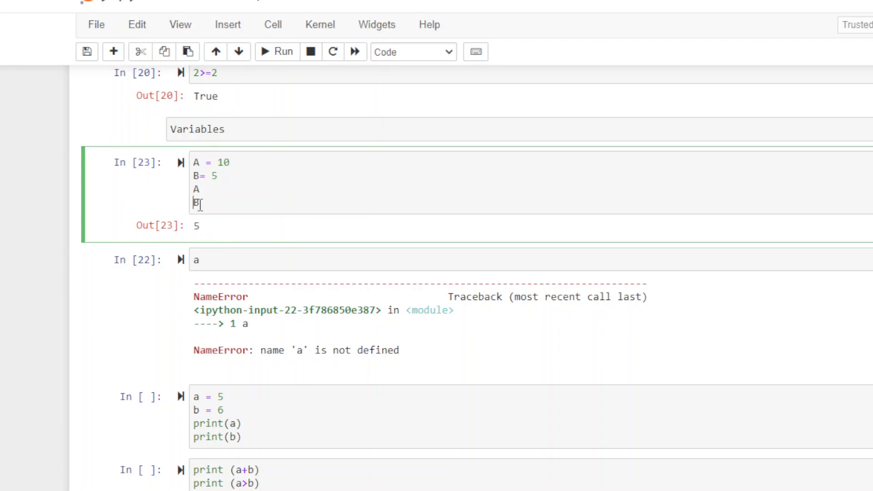
{"action": "mouse_move", "coordinate": [314, 383]}
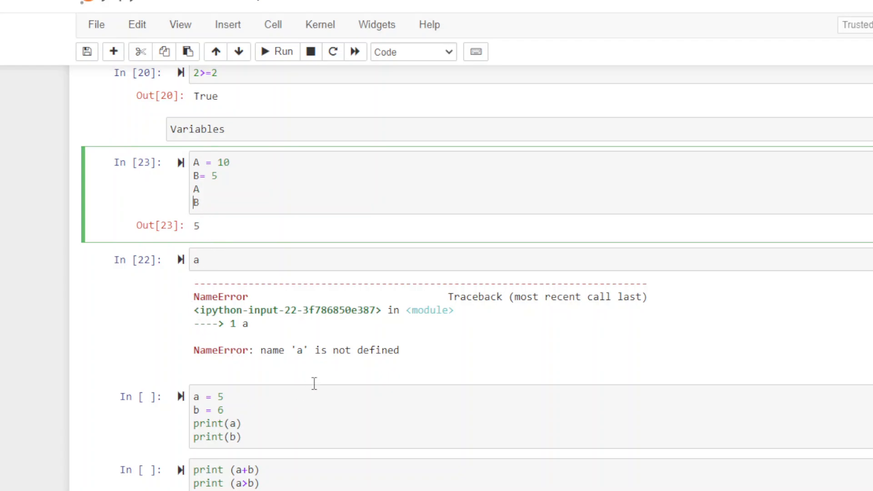
Step: Run the cell assigning a = 5 and b = 6, printing 5 and 6
{"action": "scroll", "scroll_direction": "down", "scroll_amount": 3}
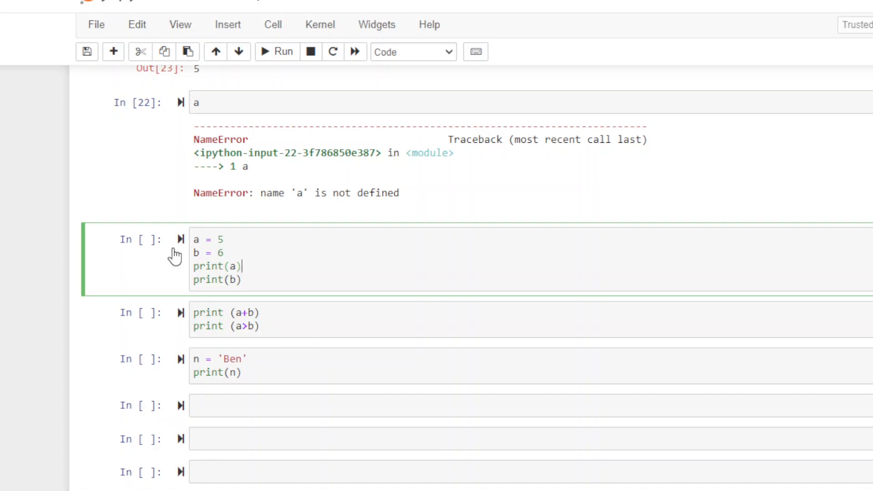
{"action": "left_click", "coordinate": [282, 51]}
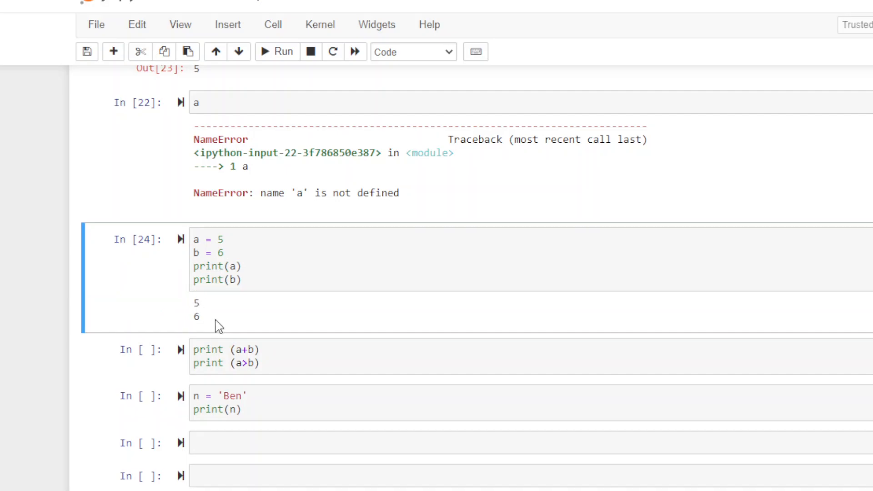
{"action": "scroll", "scroll_direction": "down", "scroll_amount": 3}
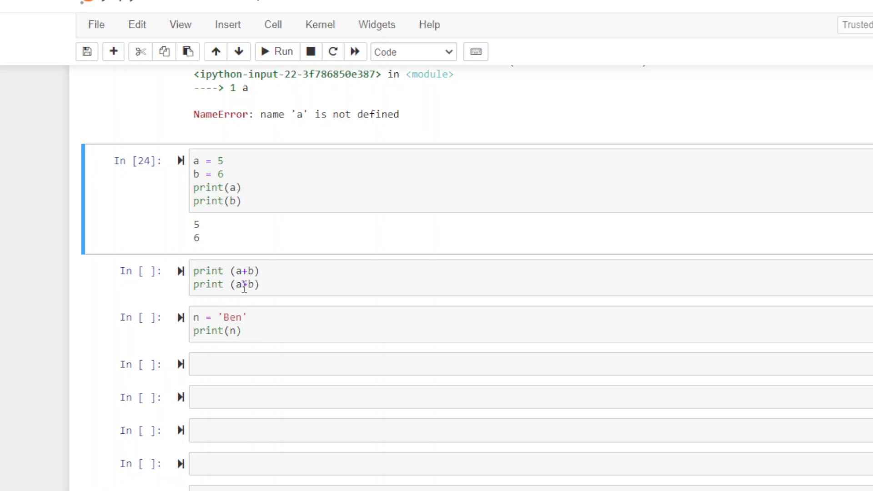
{"action": "mouse_move", "coordinate": [180, 271]}
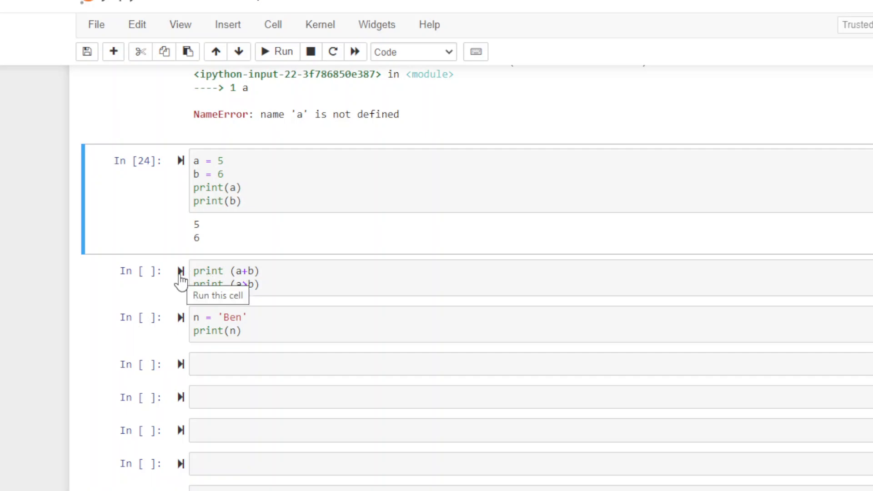
{"action": "mouse_move", "coordinate": [122, 271]}
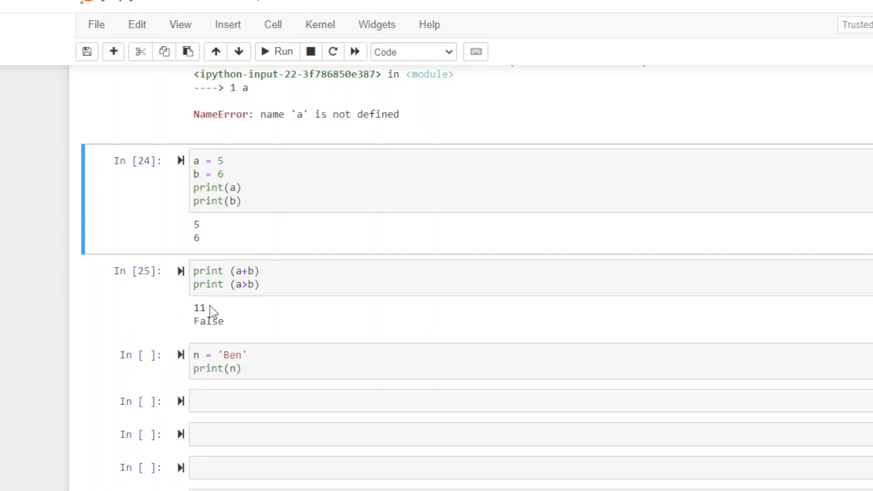
{"action": "mouse_move", "coordinate": [216, 320]}
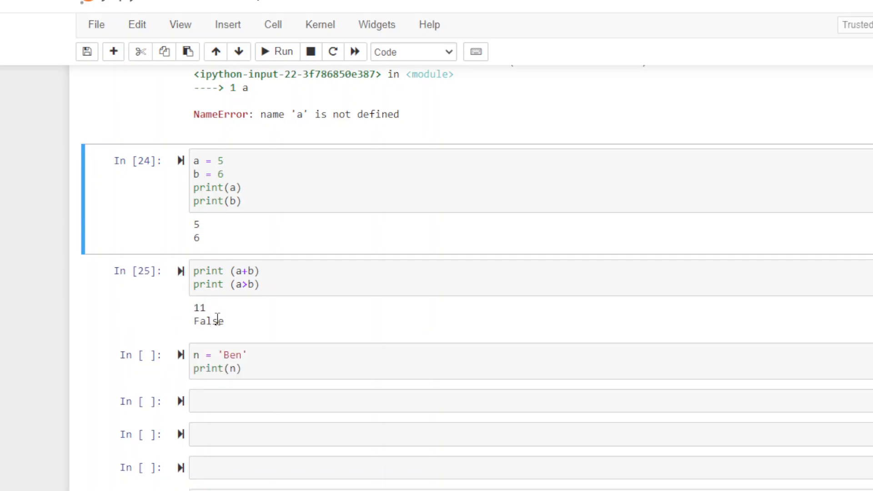
{"action": "mouse_move", "coordinate": [181, 356]}
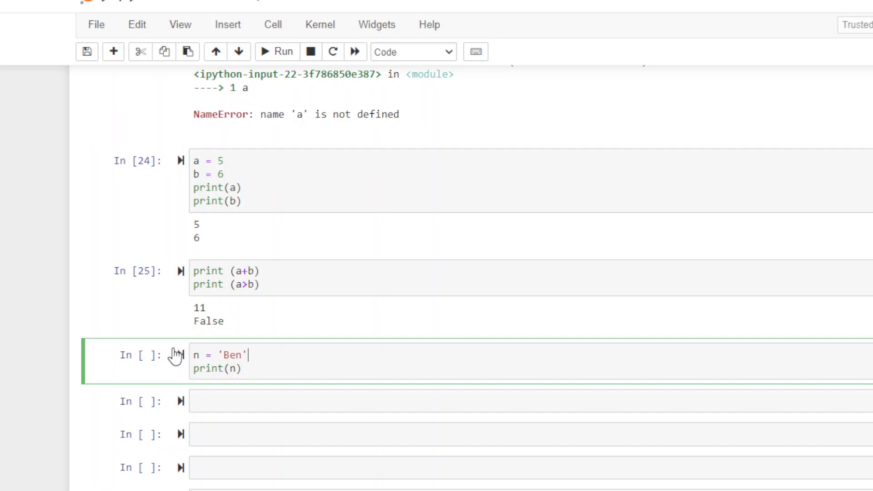
{"action": "mouse_move", "coordinate": [180, 355]}
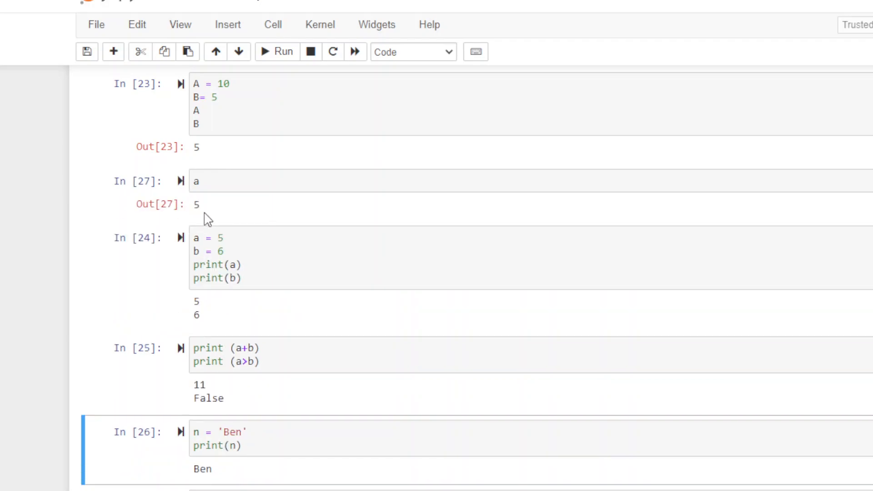
Step: Select the cell that defines a and b
{"action": "left_click", "coordinate": [196, 238]}
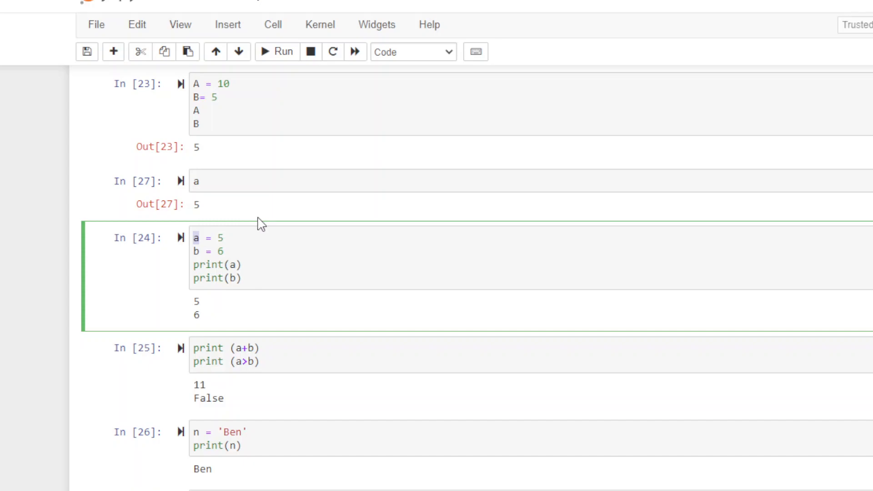
{"action": "mouse_move", "coordinate": [379, 58]}
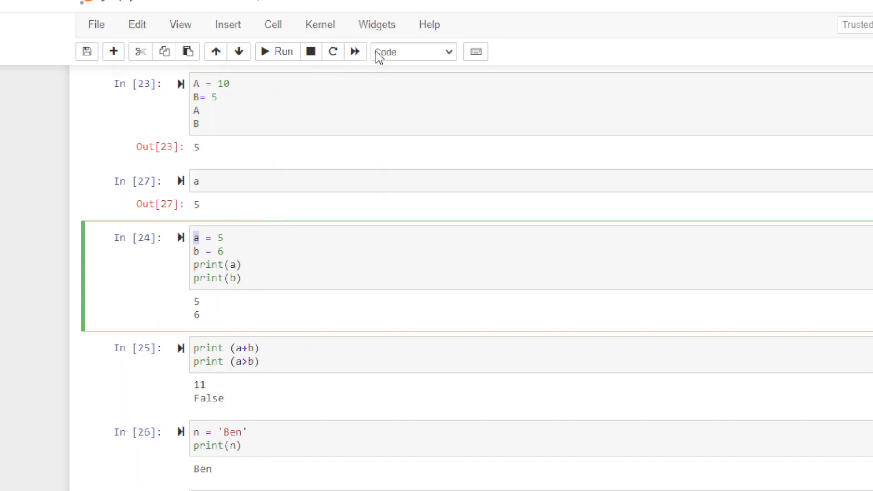
{"action": "mouse_move", "coordinate": [264, 67]}
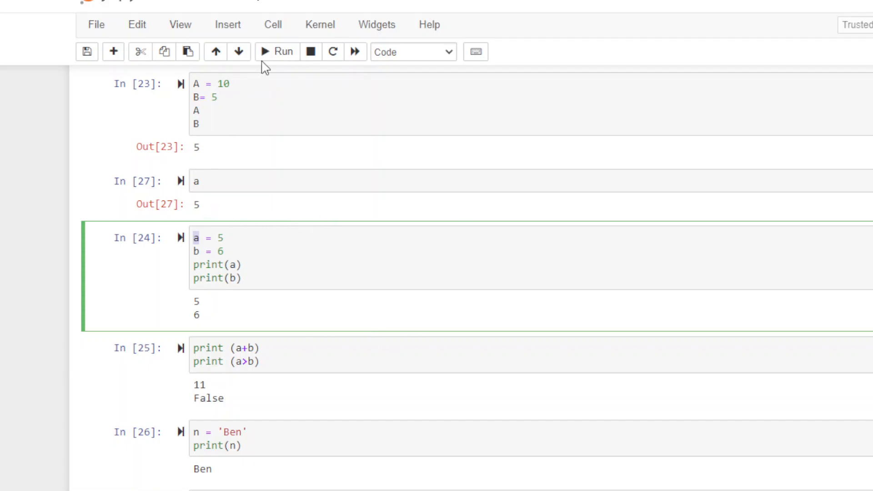
{"action": "mouse_move", "coordinate": [377, 106]}
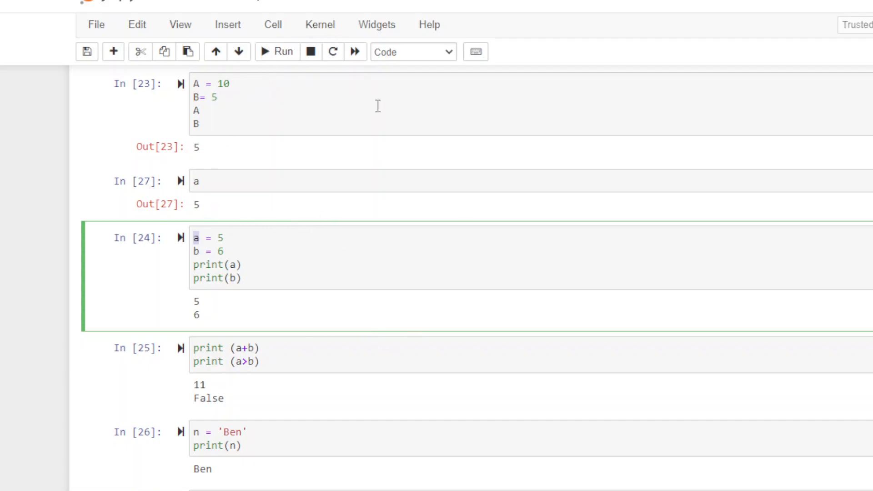
Step: Restart the kernel from the Kernel menu and confirm, discarding all variables
{"action": "left_click", "coordinate": [320, 25]}
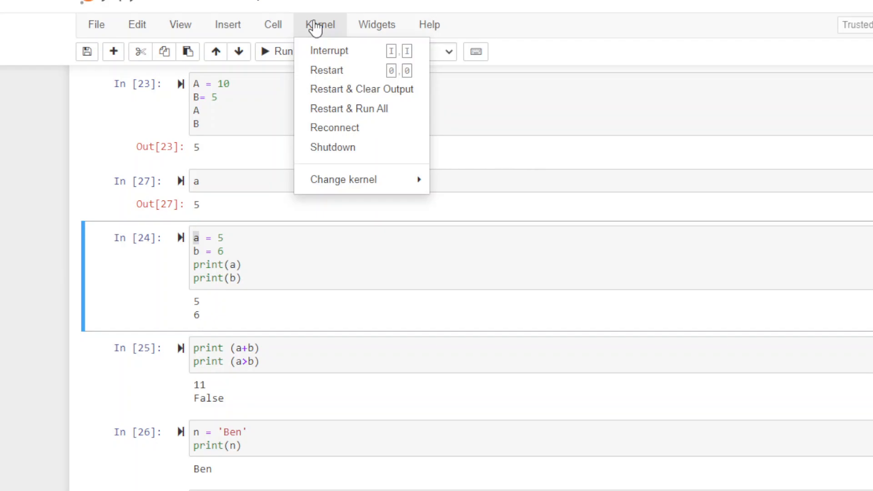
{"action": "left_click", "coordinate": [327, 69]}
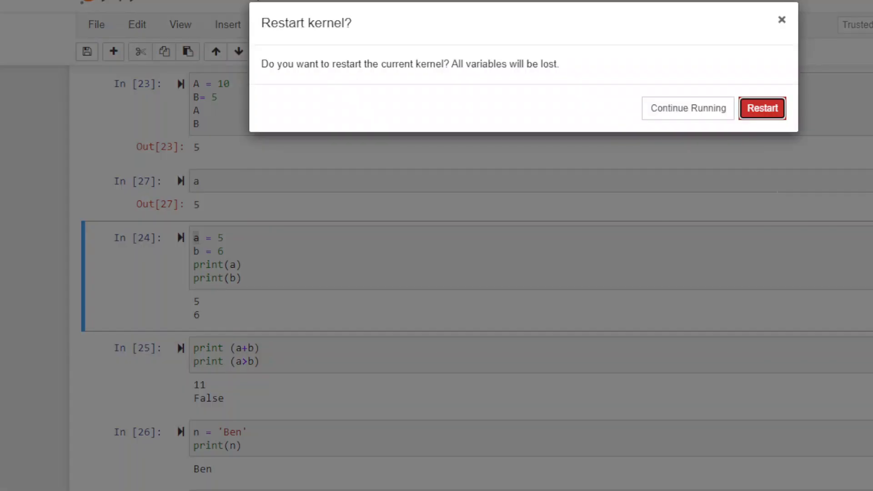
{"action": "left_click", "coordinate": [762, 108]}
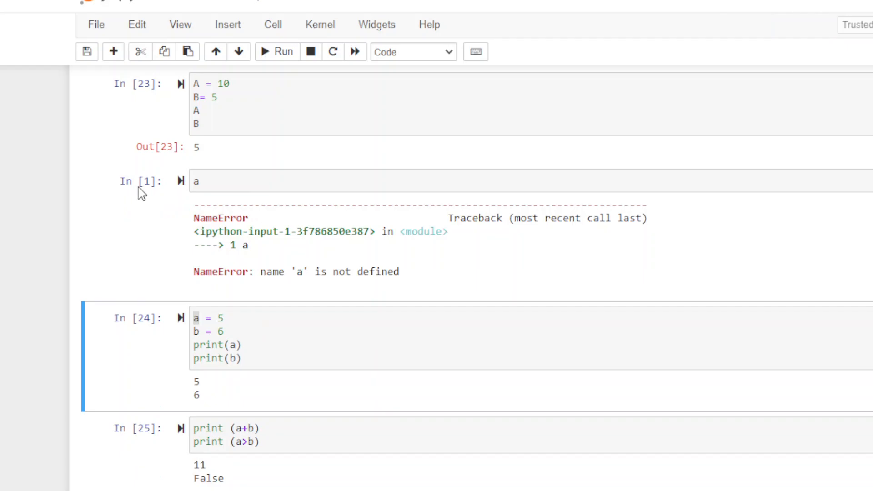
{"action": "mouse_move", "coordinate": [333, 266]}
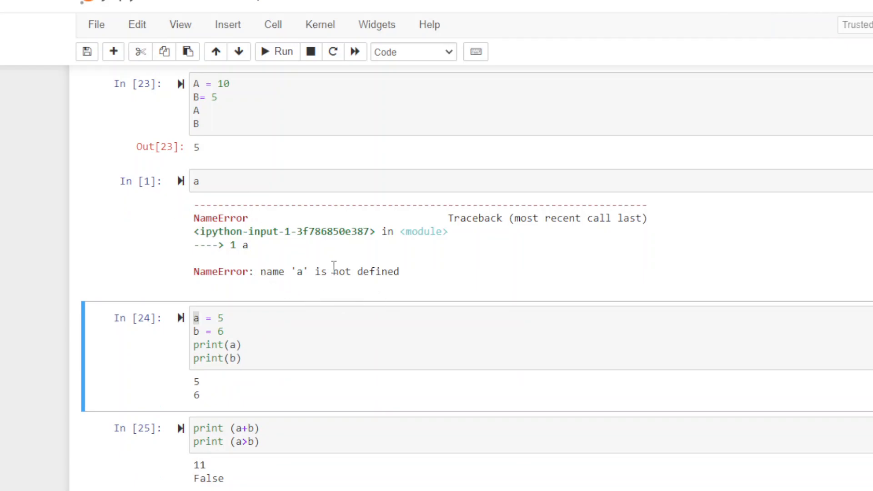
Step: Clear all cell outputs via Cell > All Output > Clear and scroll through the notebook
{"action": "scroll", "scroll_direction": "up", "scroll_amount": 3}
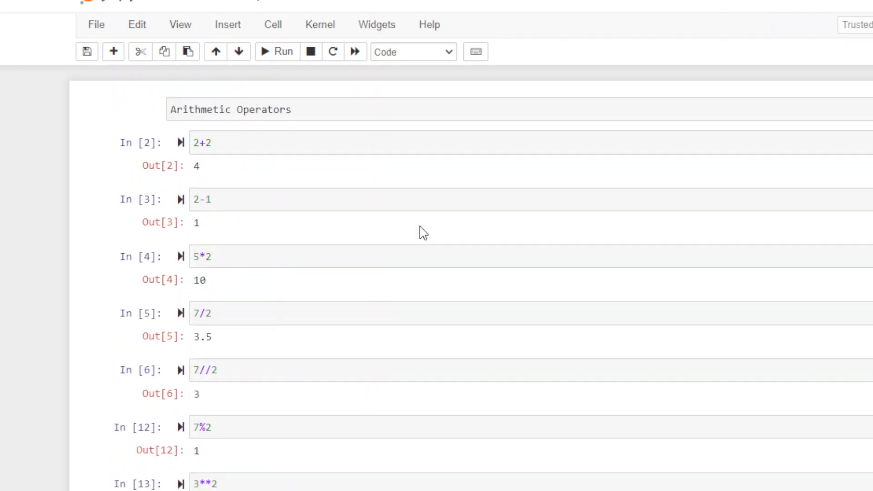
{"action": "mouse_move", "coordinate": [376, 107]}
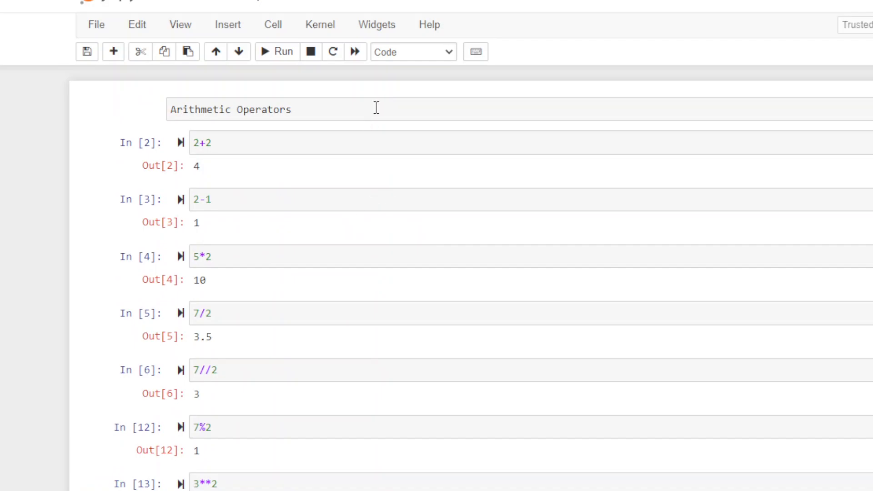
{"action": "mouse_move", "coordinate": [273, 25]}
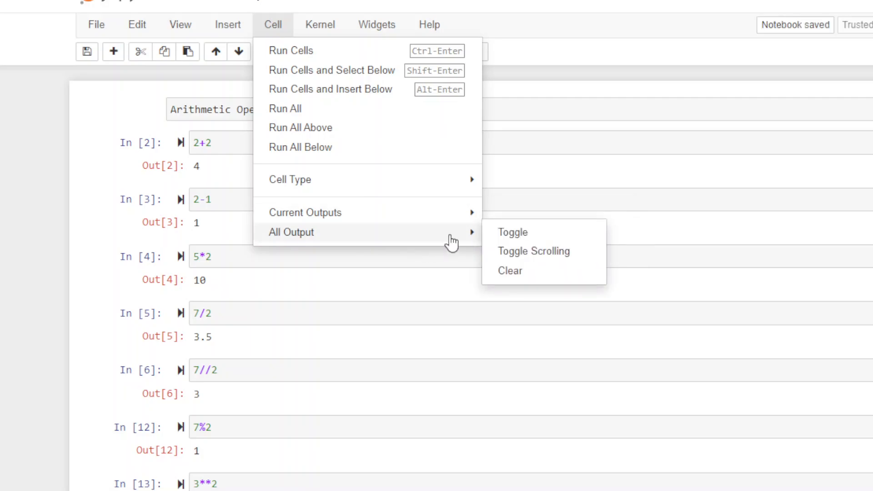
{"action": "mouse_move", "coordinate": [502, 275]}
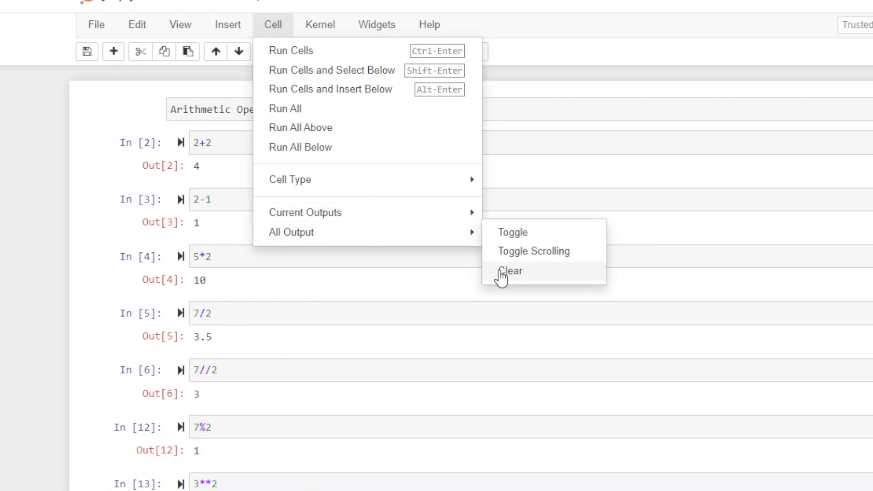
{"action": "left_click", "coordinate": [510, 271]}
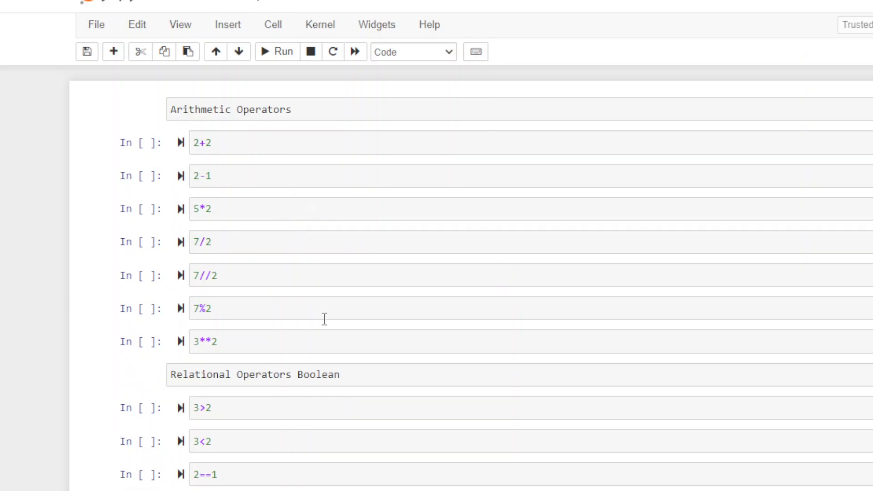
{"action": "scroll", "scroll_direction": "down", "scroll_amount": 3}
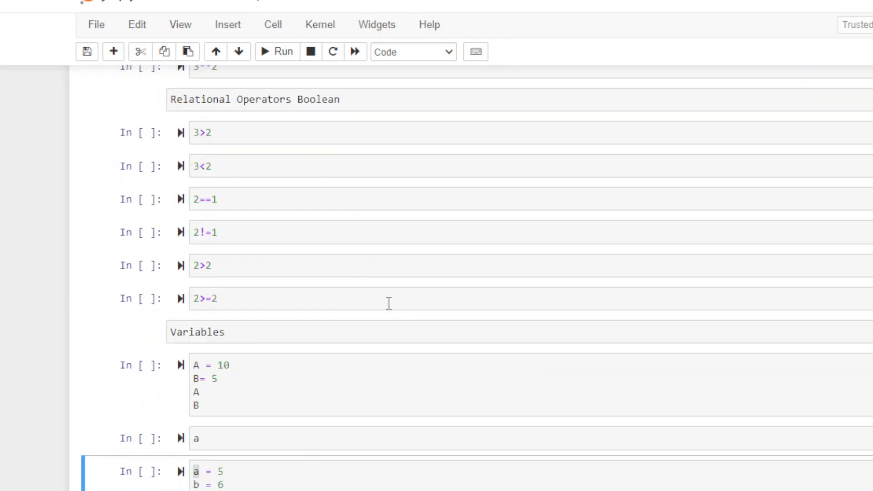
{"action": "scroll", "scroll_direction": "up", "scroll_amount": 3}
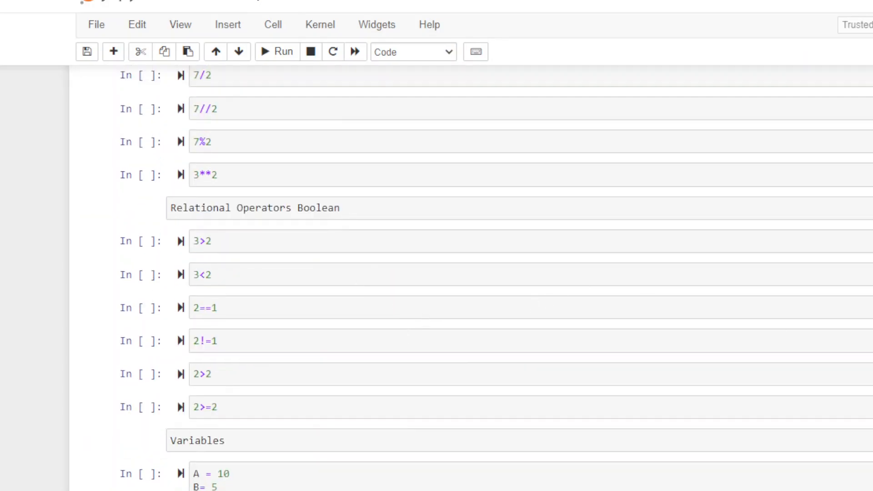
{"action": "scroll", "scroll_direction": "up", "scroll_amount": 3}
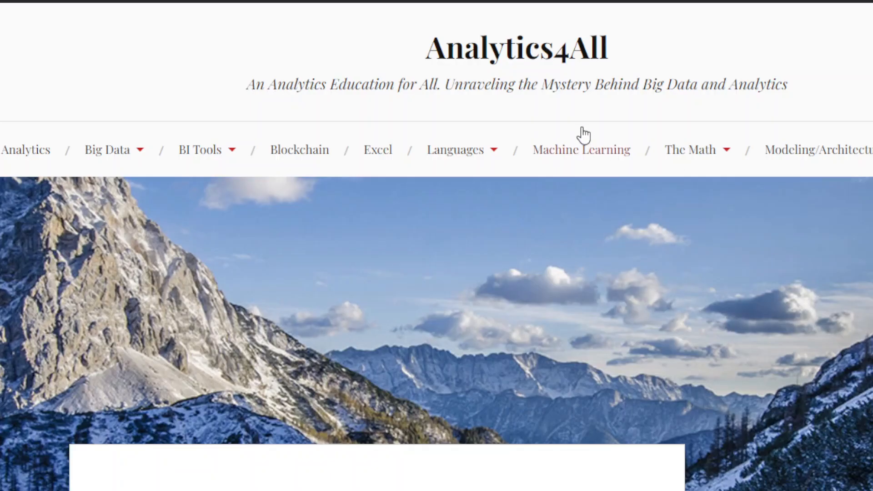
{"action": "mouse_move", "coordinate": [611, 63]}
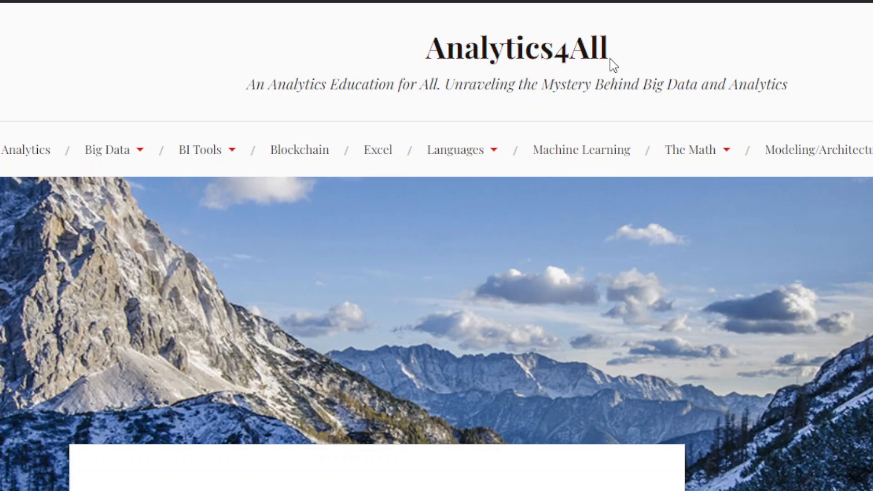
{"action": "mouse_move", "coordinate": [481, 310]}
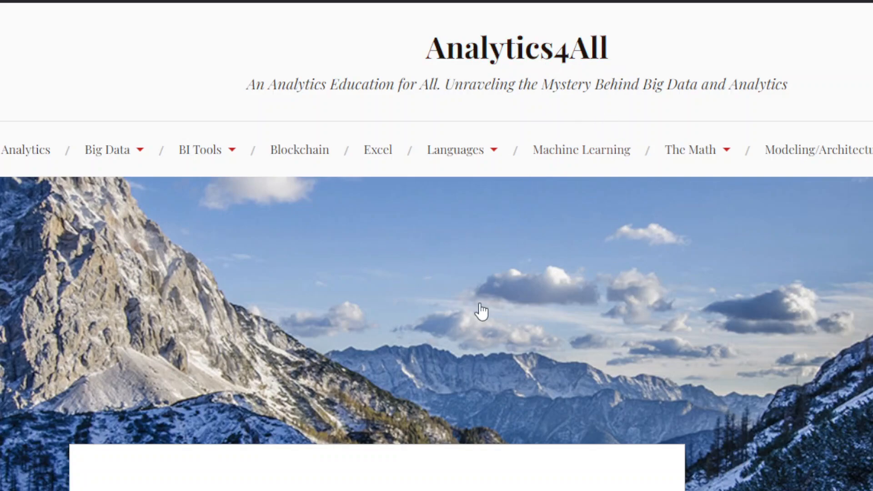
Step: Scroll down through the blog post's arithmetic operator examples and outputs, then back up
{"action": "scroll", "scroll_direction": "down", "scroll_amount": 3}
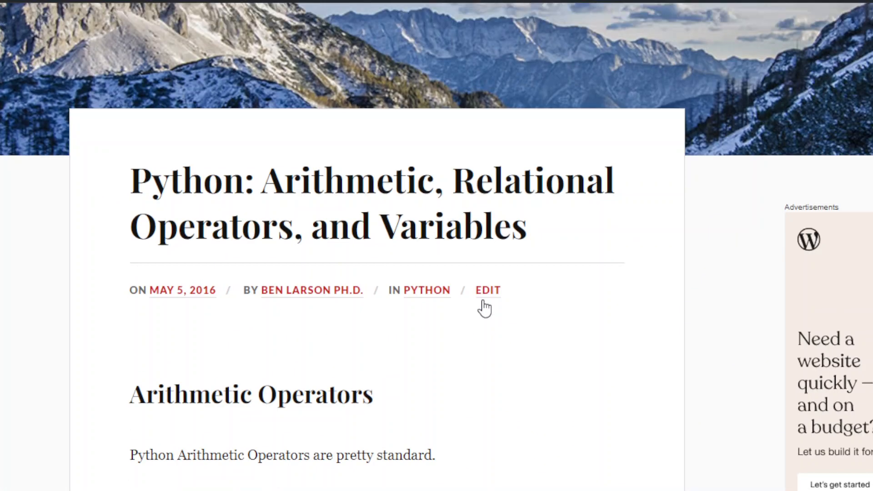
{"action": "scroll", "scroll_direction": "down", "scroll_amount": 3}
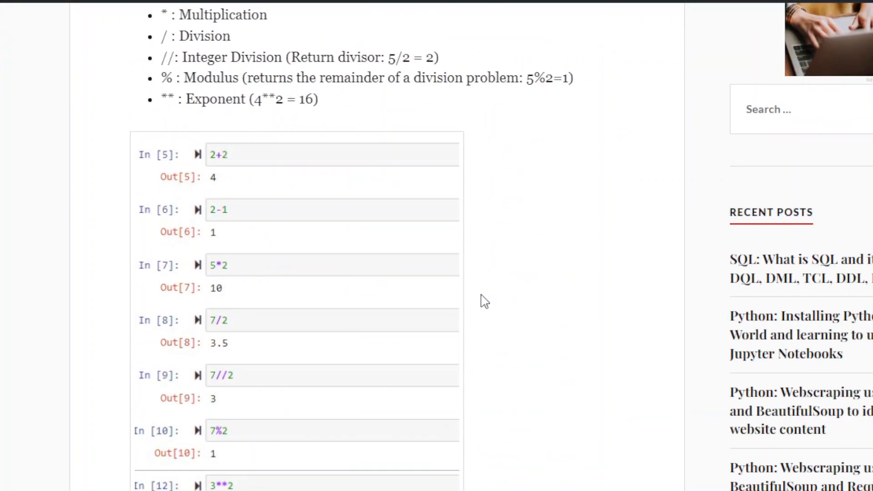
{"action": "scroll", "scroll_direction": "down", "scroll_amount": 3}
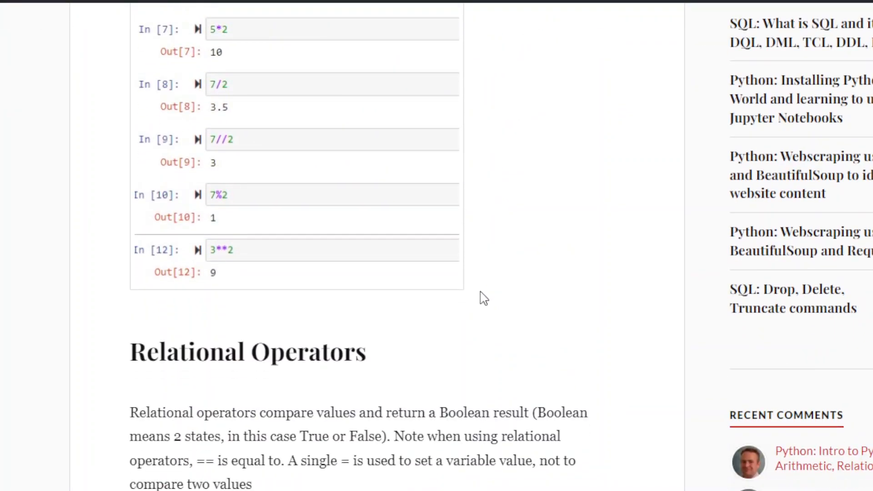
{"action": "scroll", "scroll_direction": "up", "scroll_amount": 3}
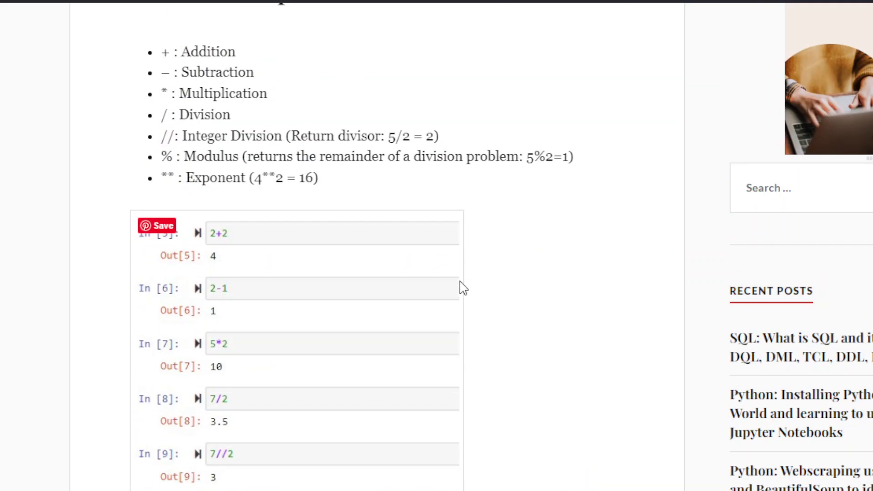
{"action": "scroll", "scroll_direction": "up", "scroll_amount": 3}
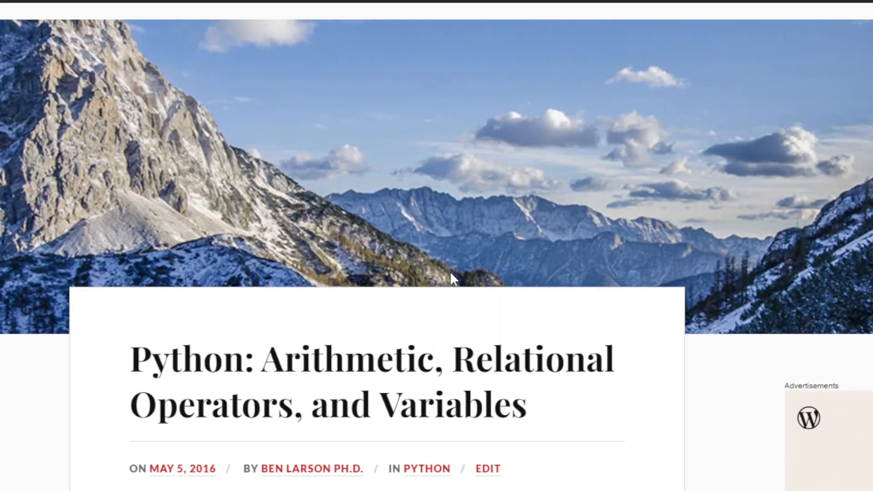